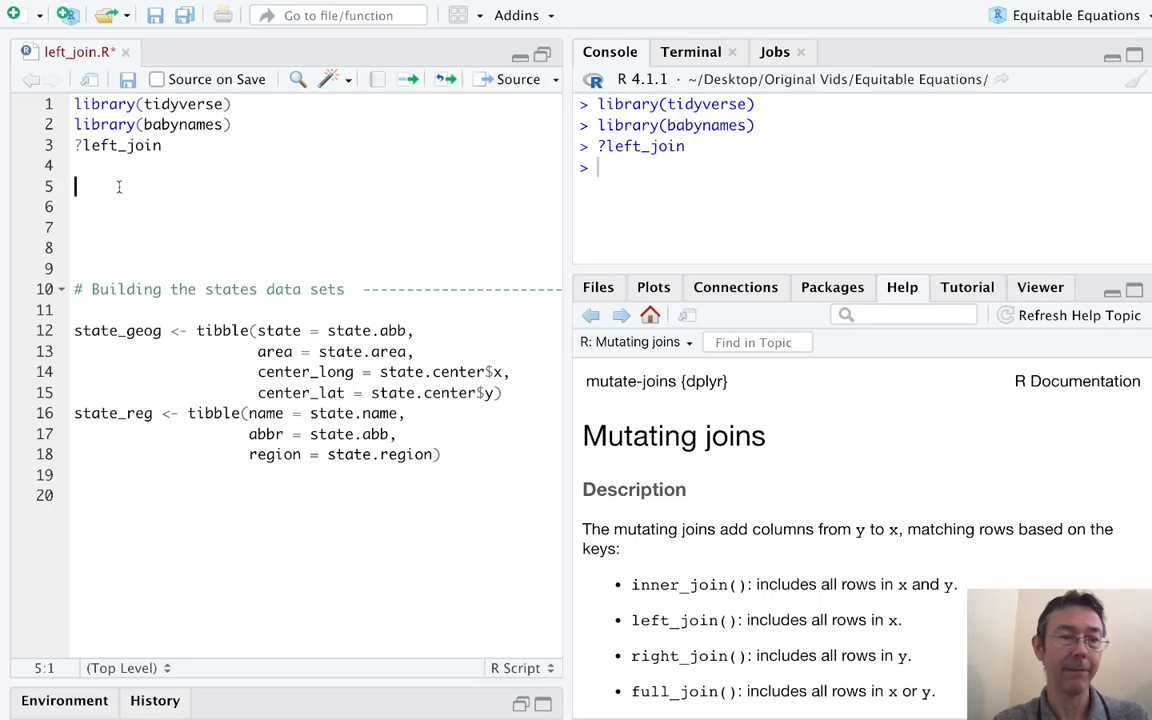
Run babynames on line 5 to print the 1,924,665 × 5 tibble in the console.
type("babynames")
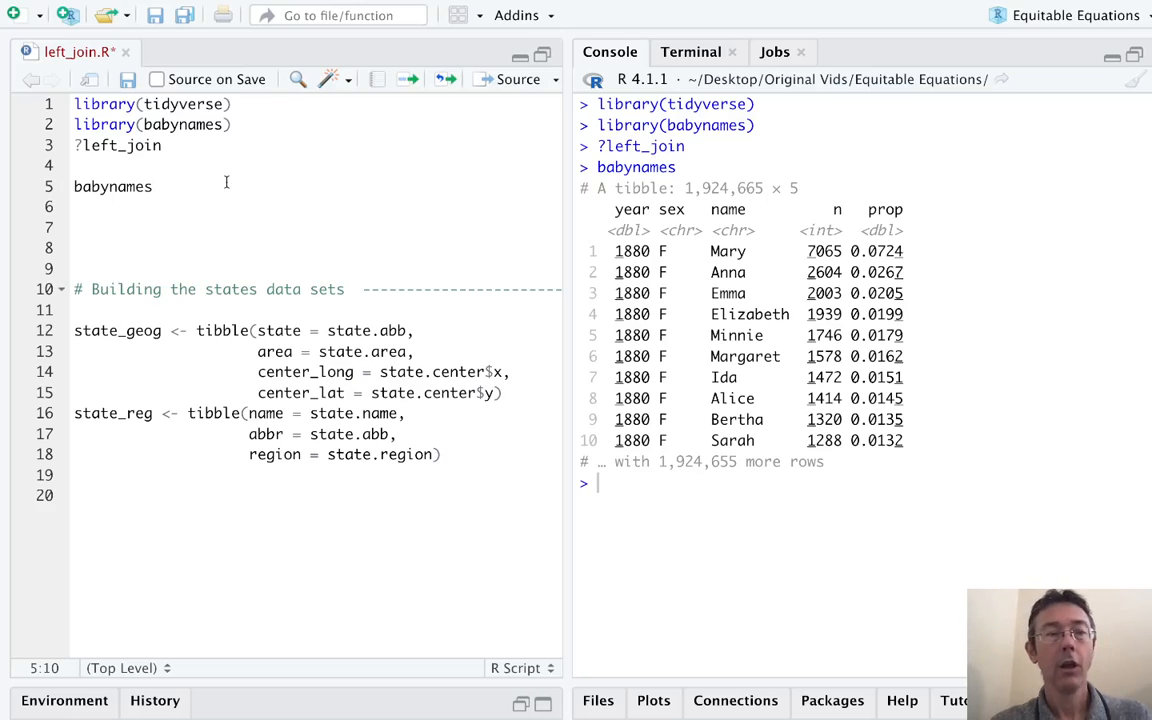
Run applicants on line 6 and point out its n_all column in the 276-row output.
type("applicants")
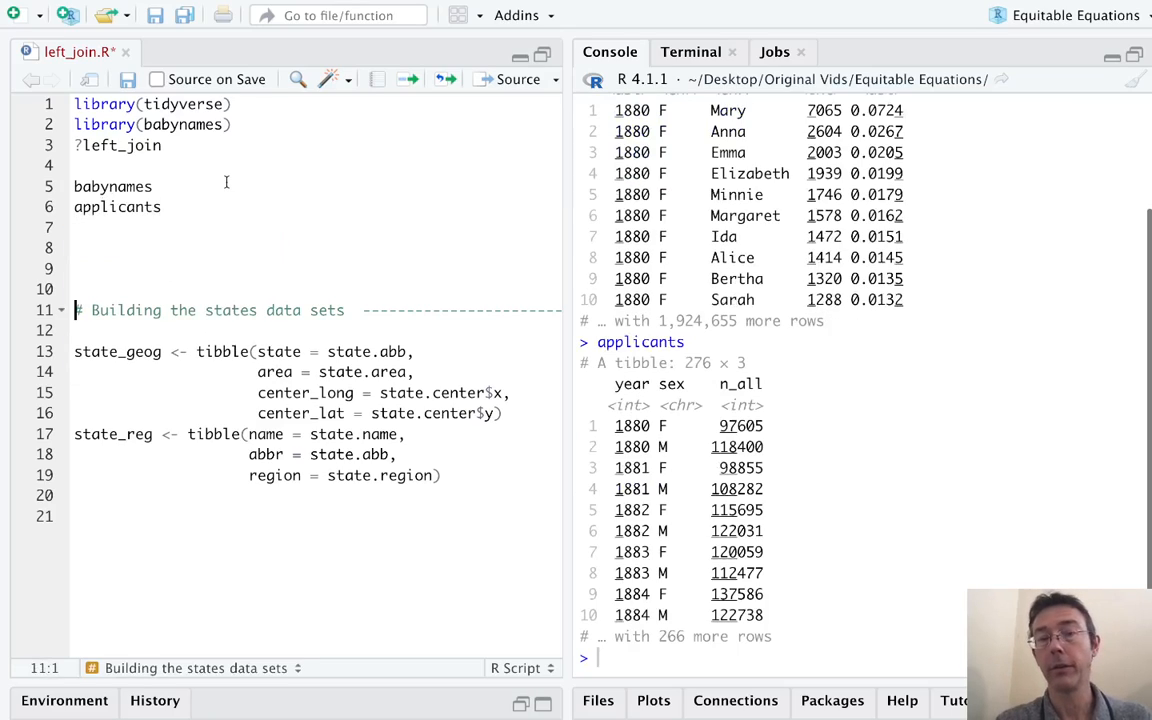
mouse_move(796, 370)
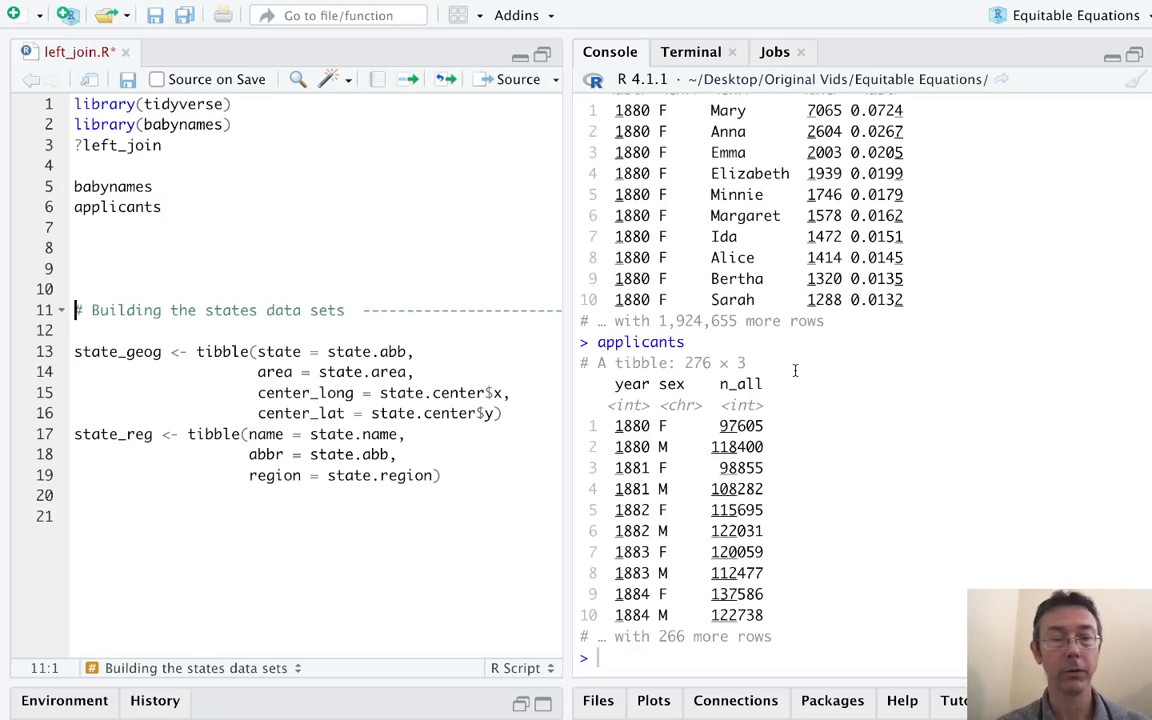
mouse_move(656, 432)
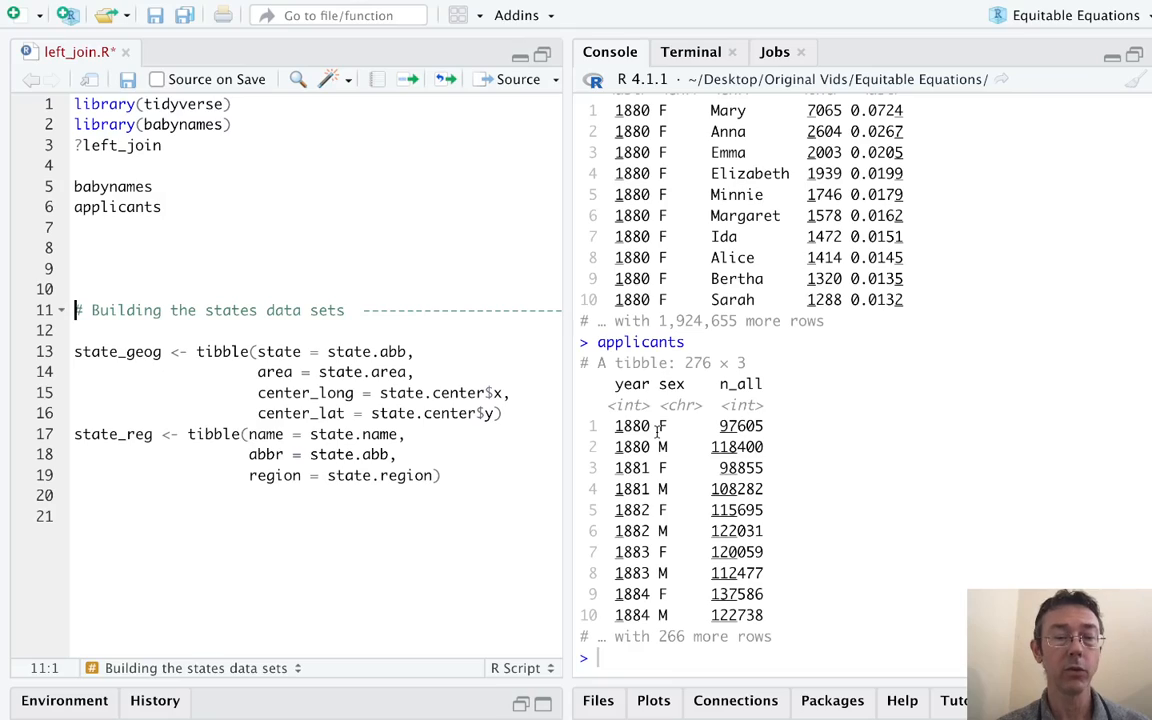
mouse_move(840, 402)
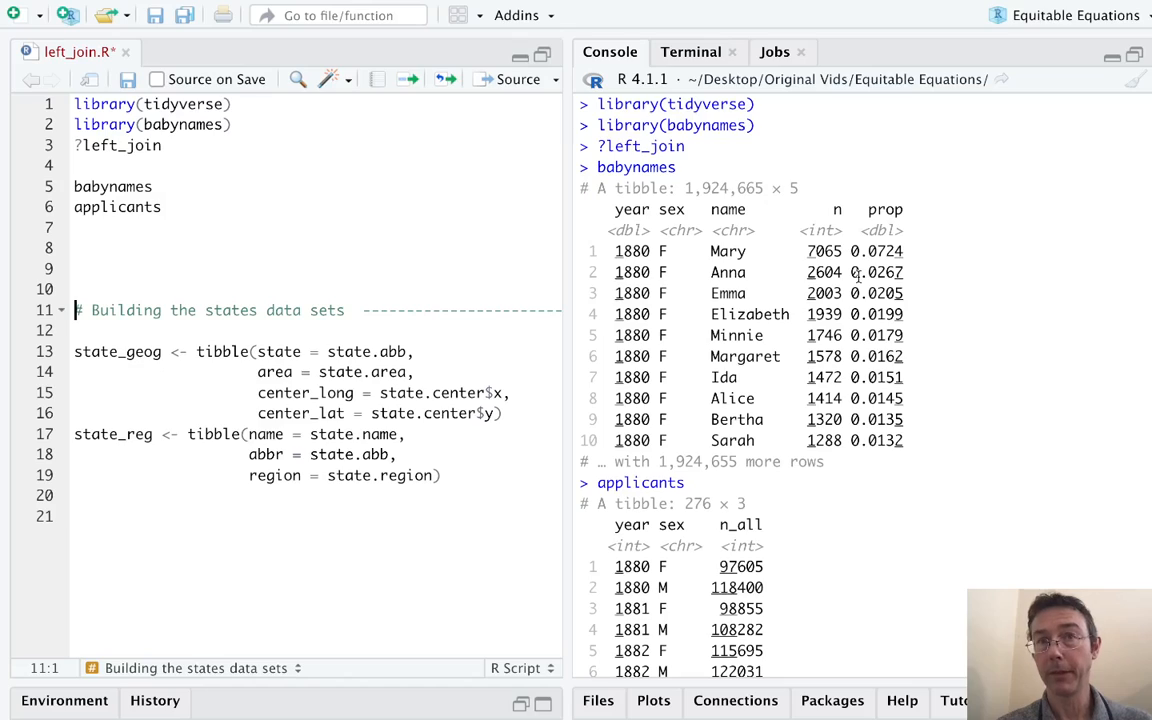
scroll("down", 3)
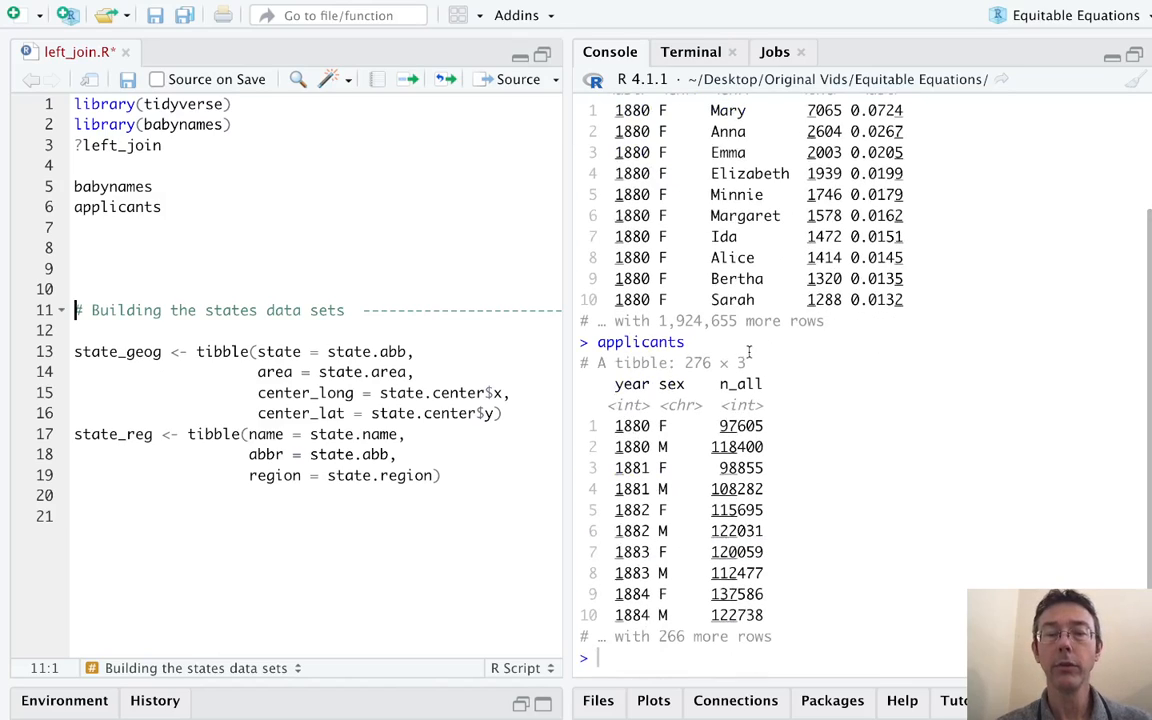
double_click(738, 390)
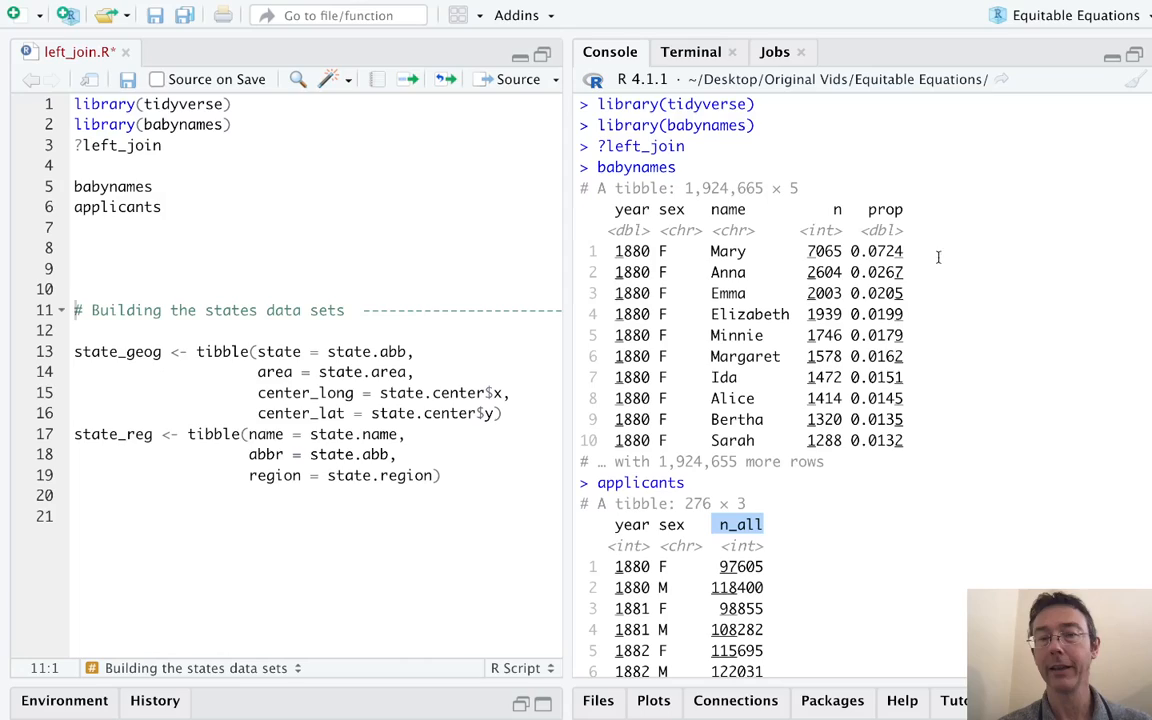
mouse_move(944, 232)
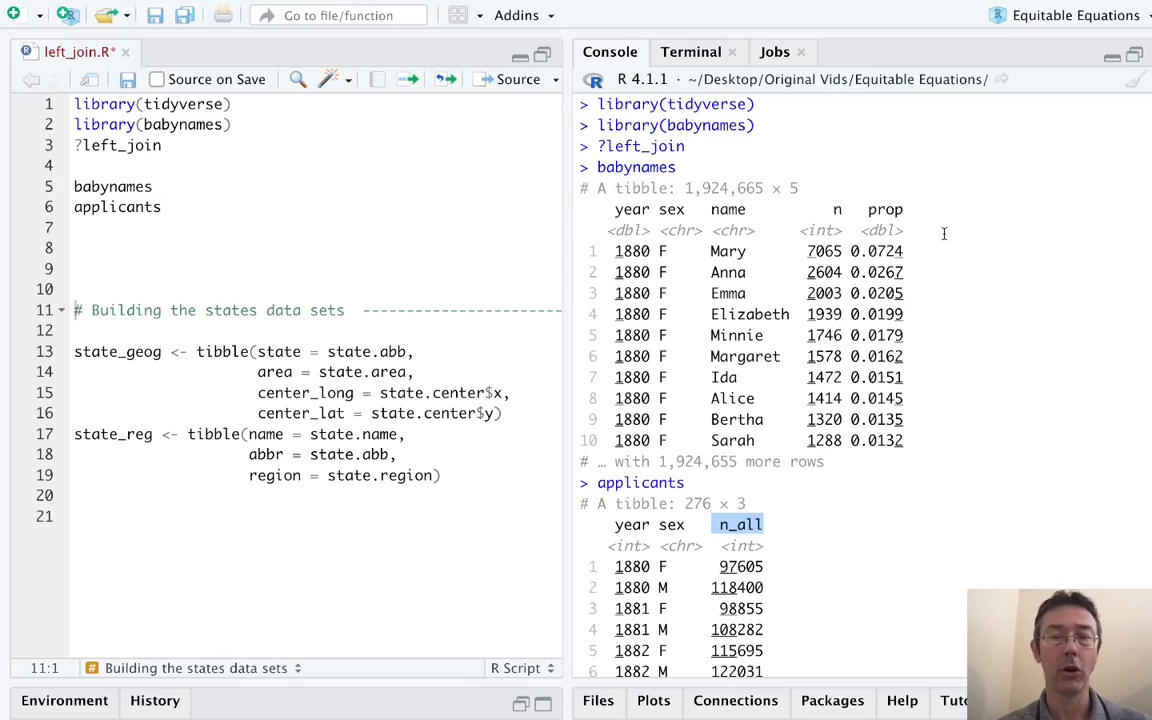
scroll("down", 3)
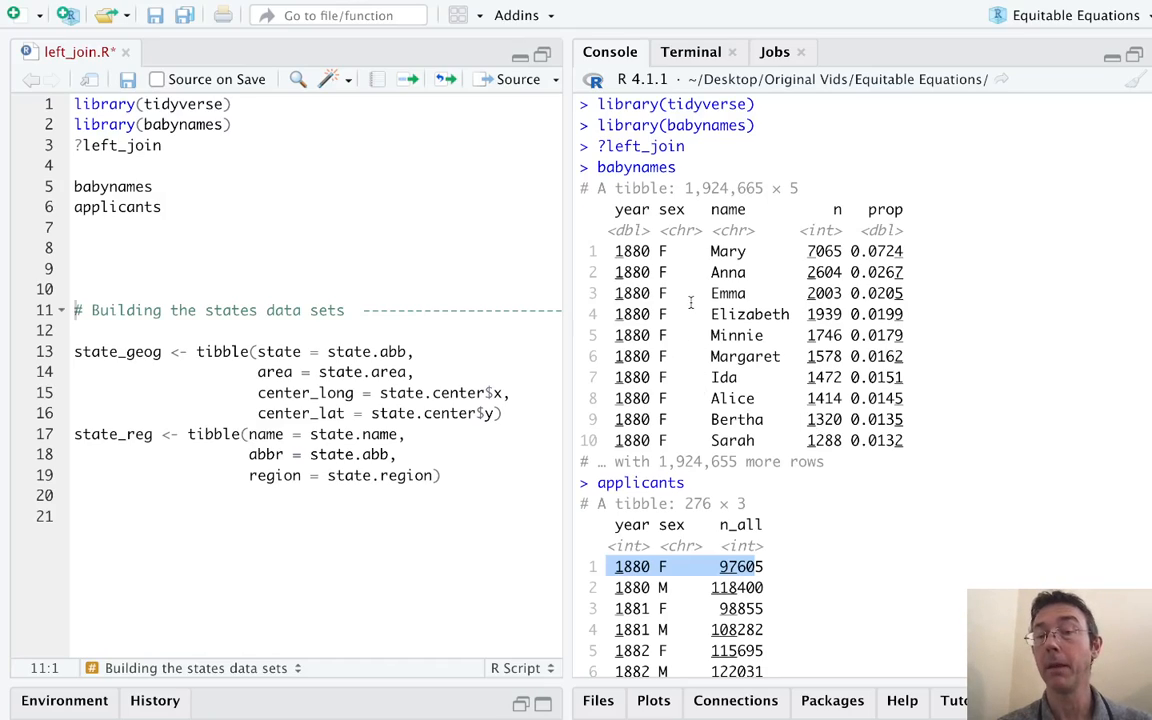
mouse_move(420, 164)
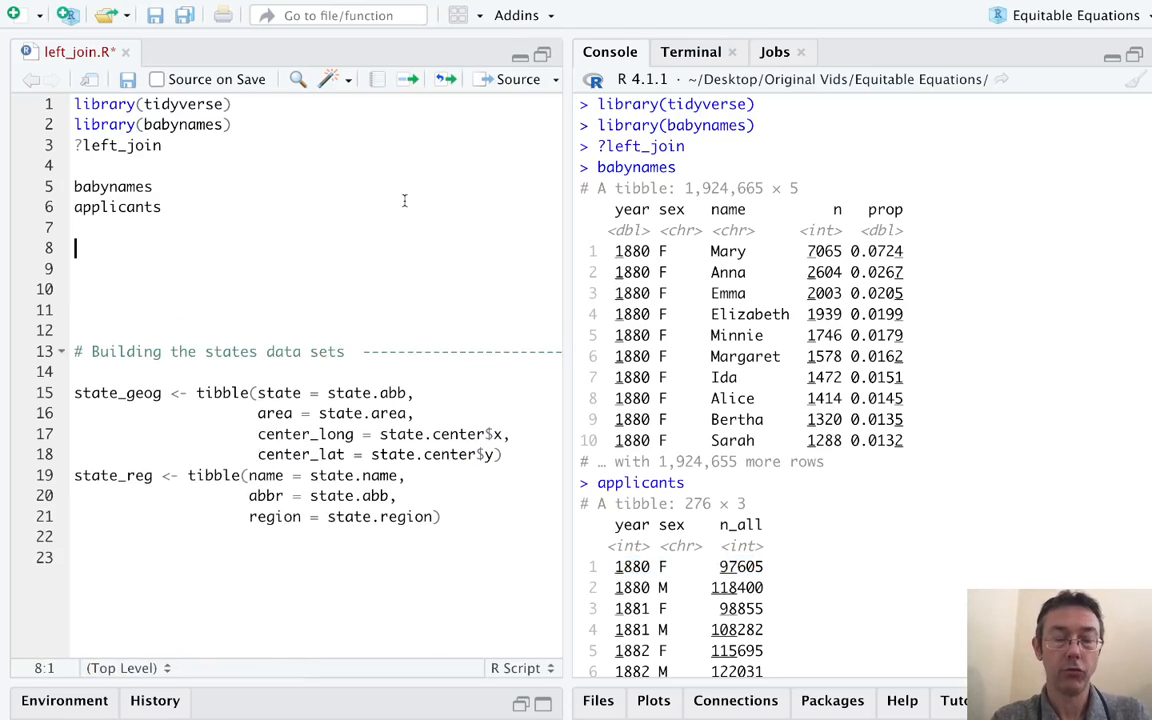
Write left_join(babynames, applicants) on line 8 using autocomplete.
type("left_join(")
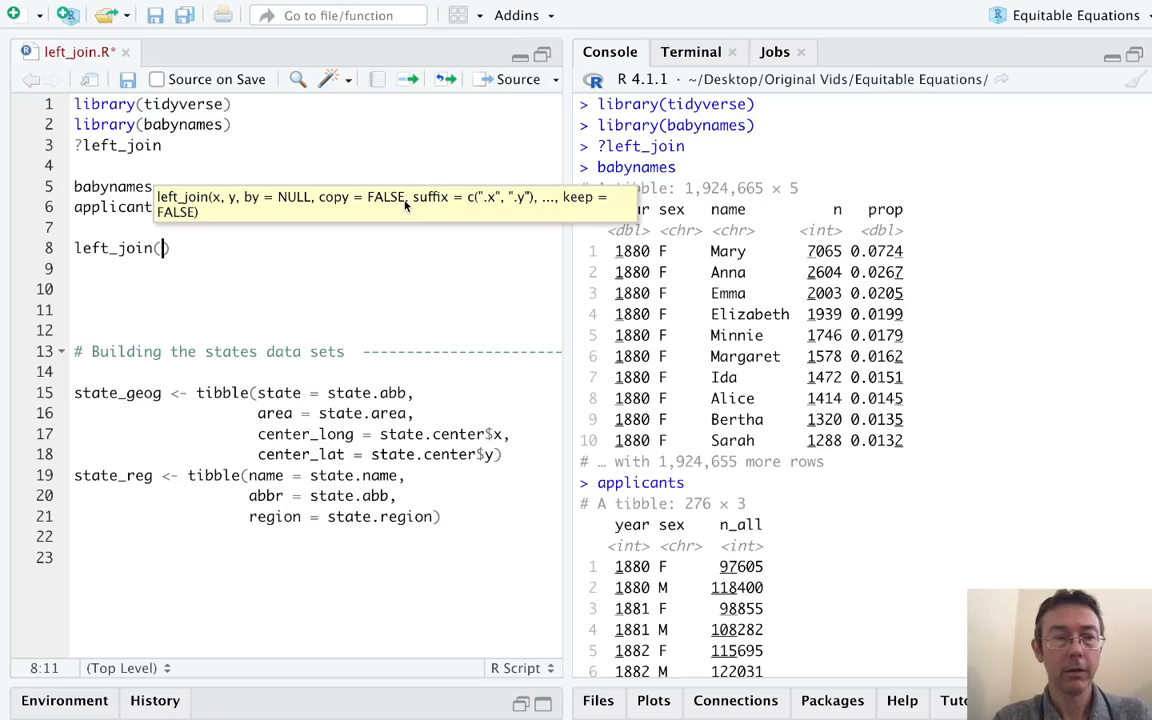
type("babynames,")
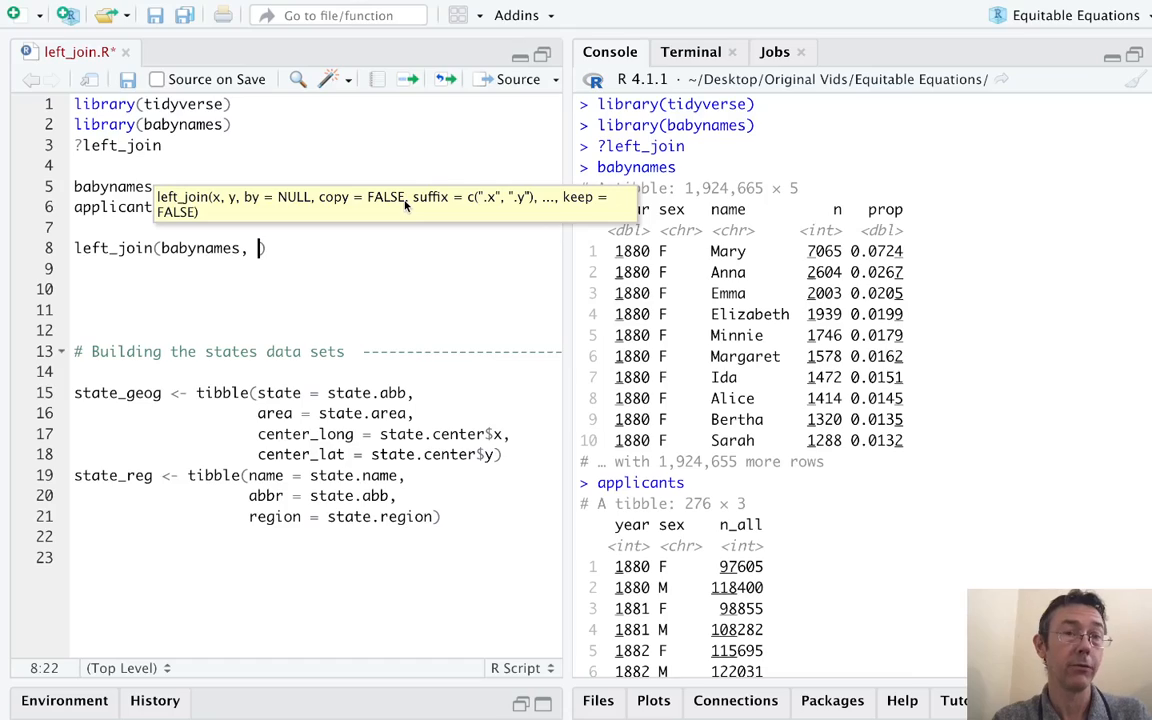
type("a")
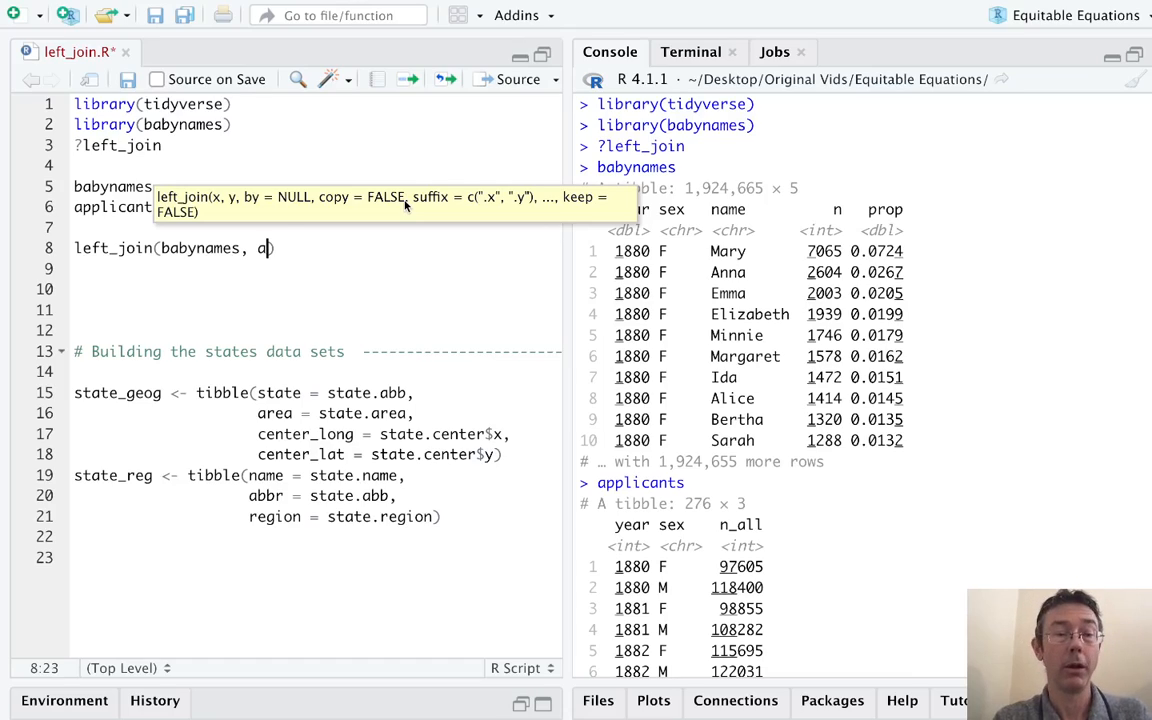
type("pplicn")
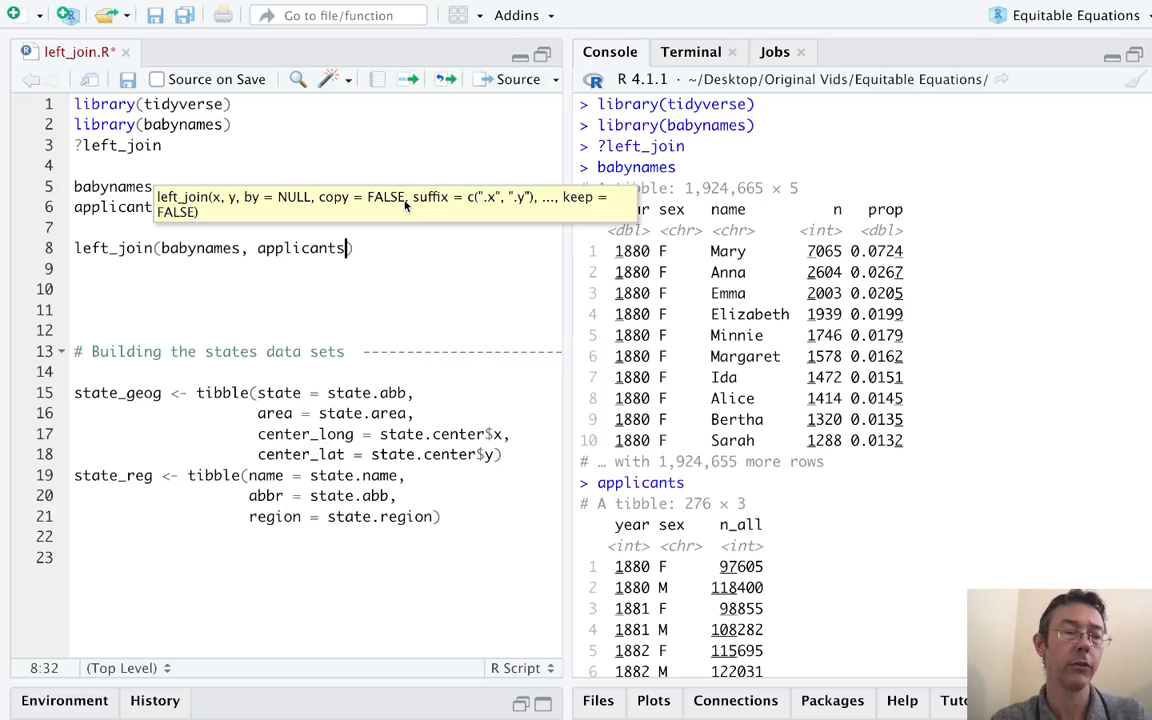
Run the left_join, producing a 1,924,665 × 6 tibble joined by year and sex, and highlight applicants and babynames.
key("Return")
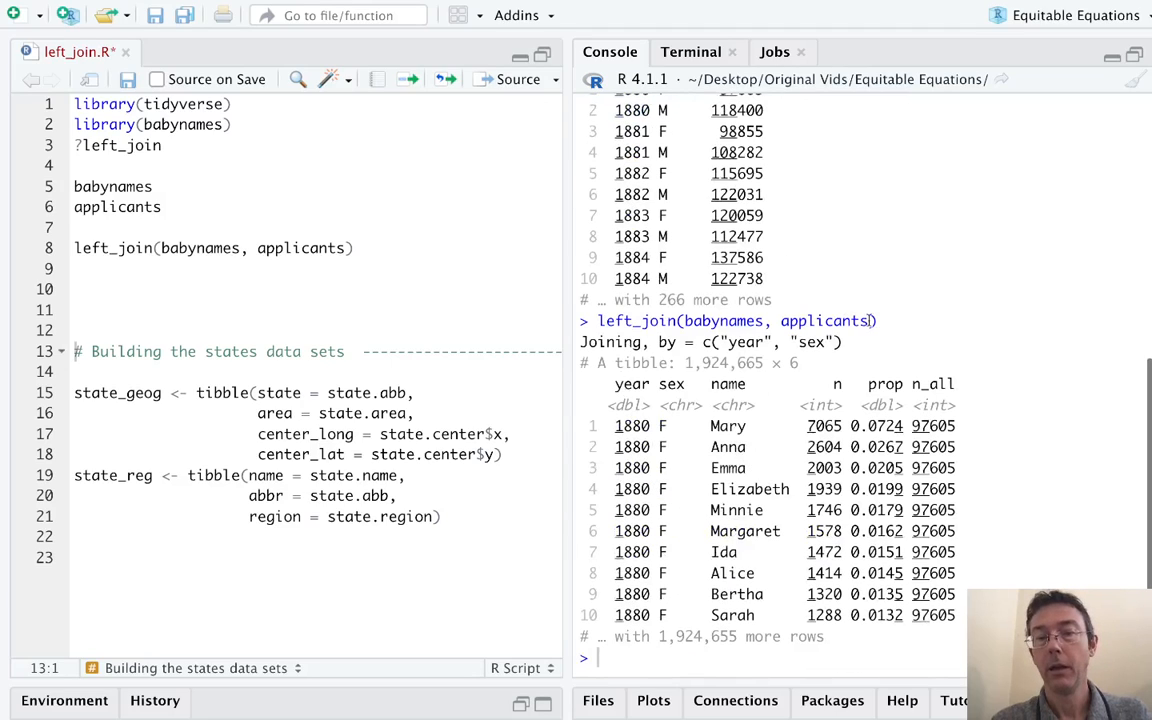
double_click(932, 384)
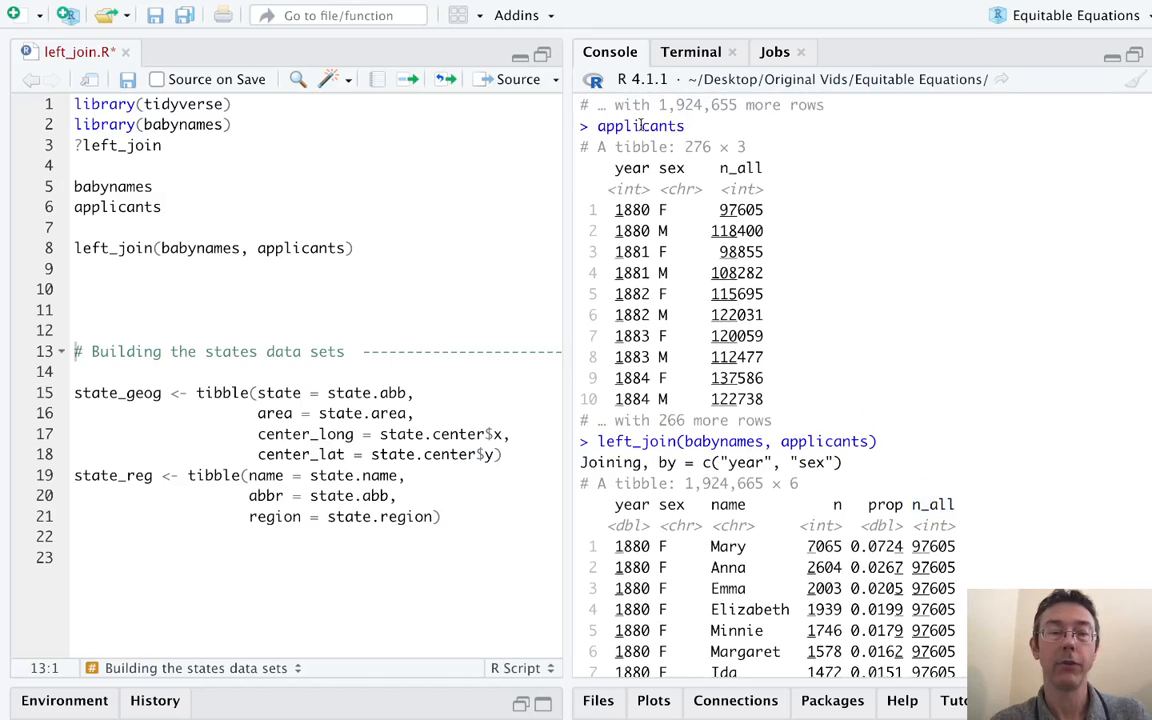
double_click(640, 124)
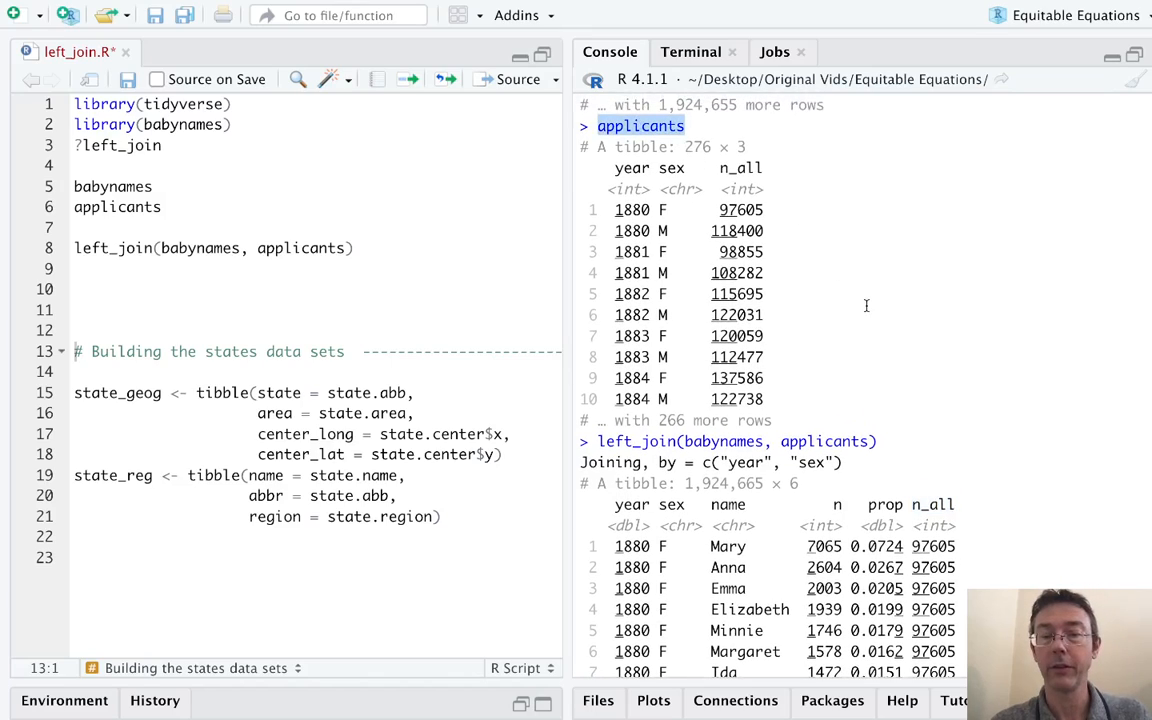
scroll("down", 3)
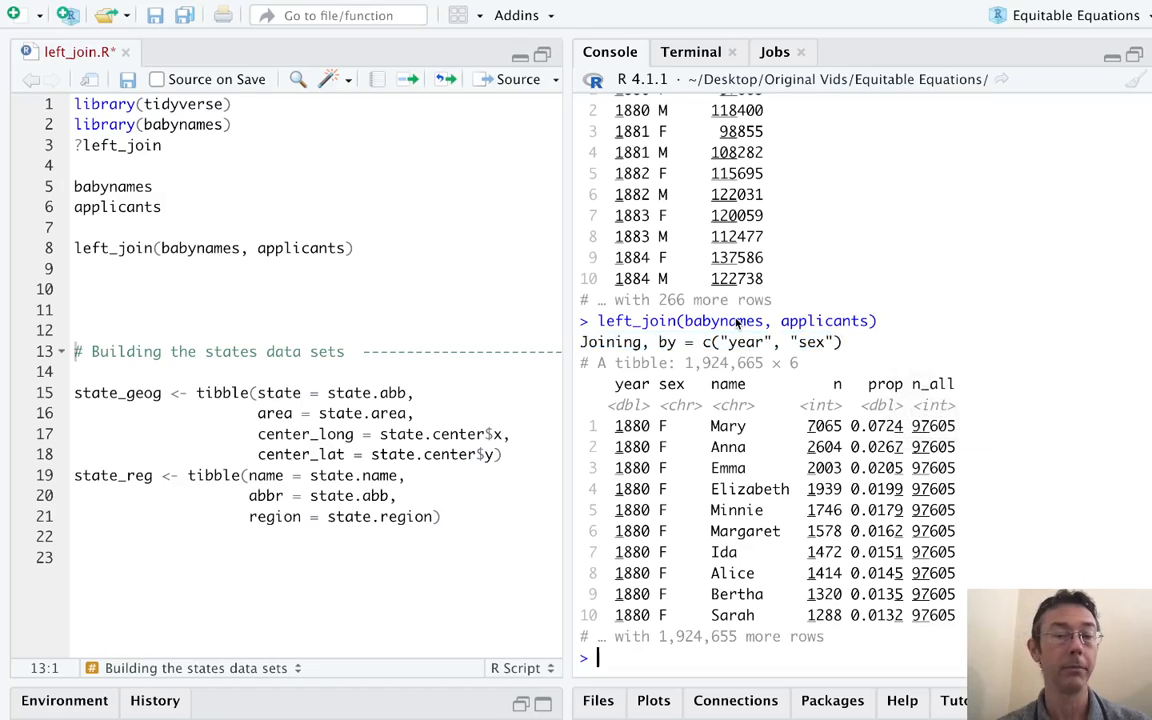
double_click(722, 320)
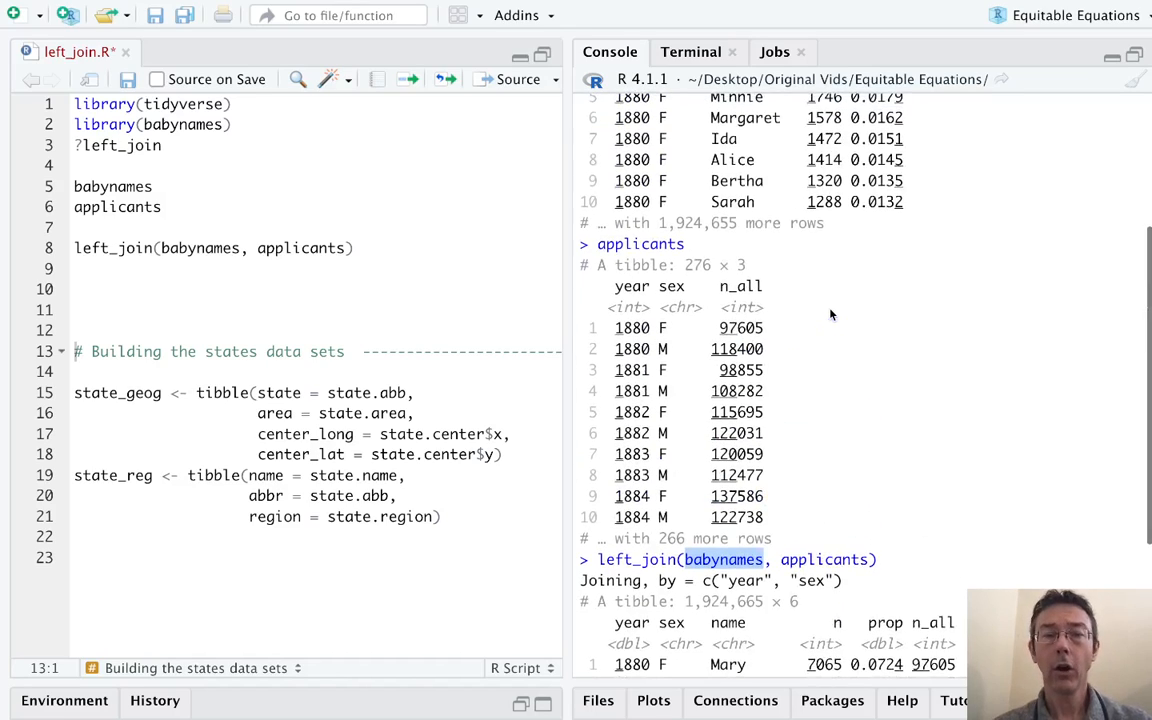
scroll("down", 3)
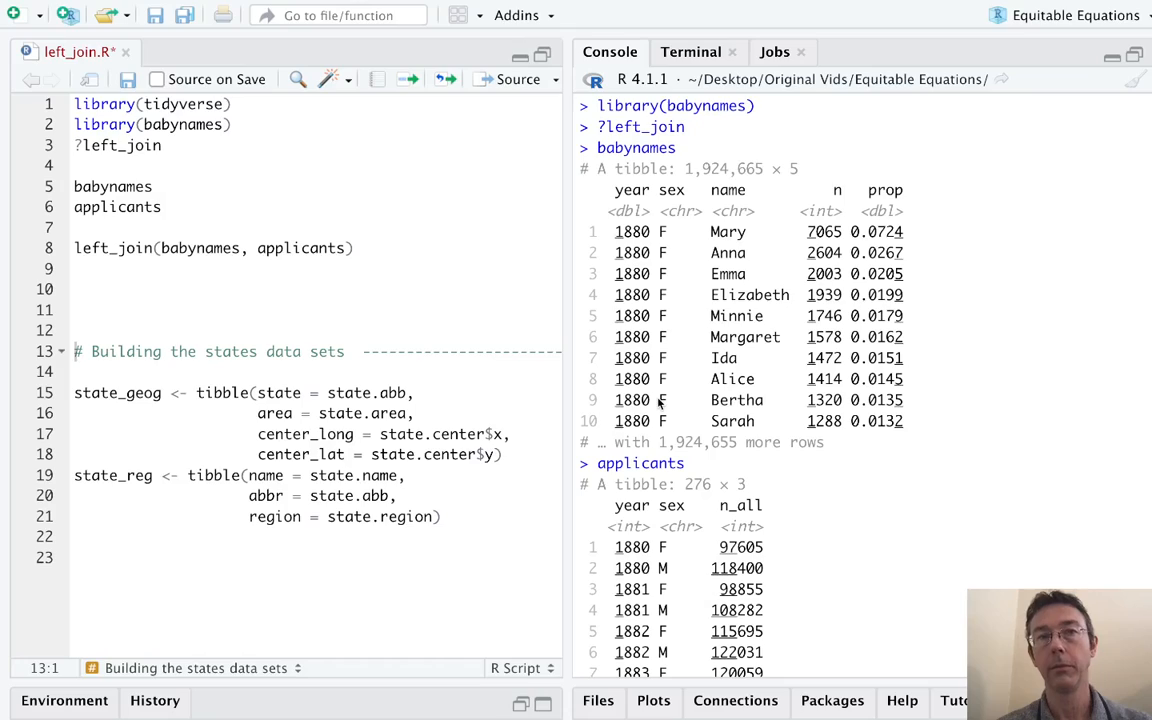
mouse_move(660, 196)
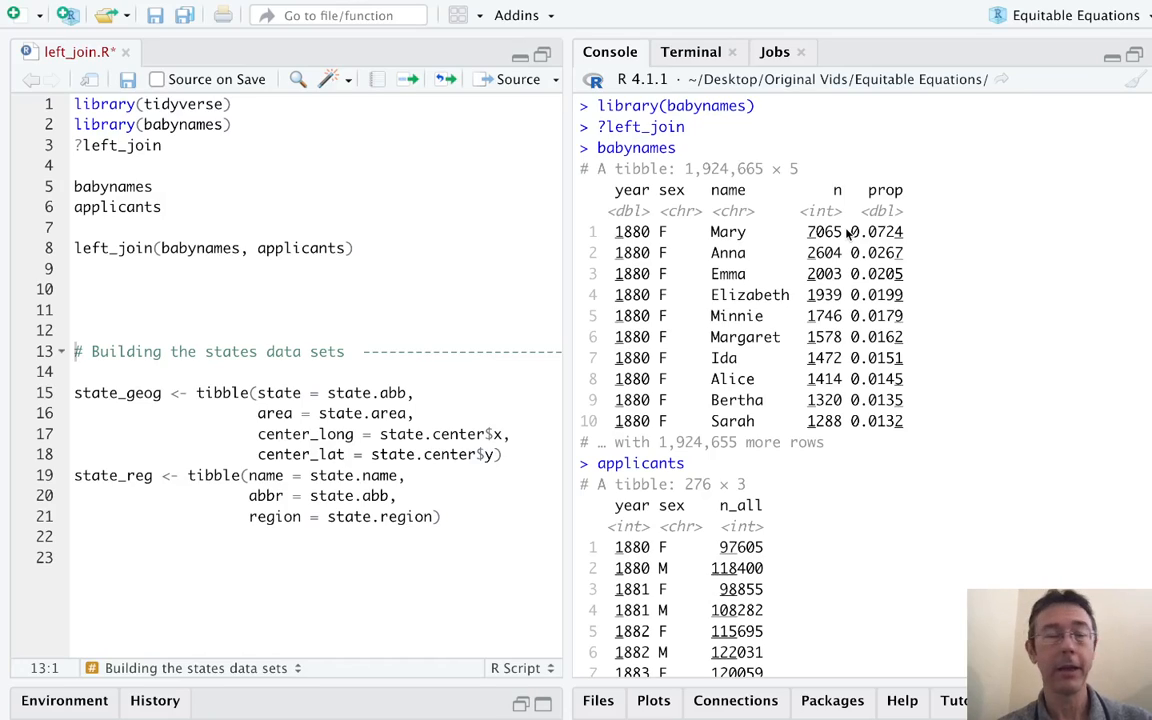
mouse_move(940, 316)
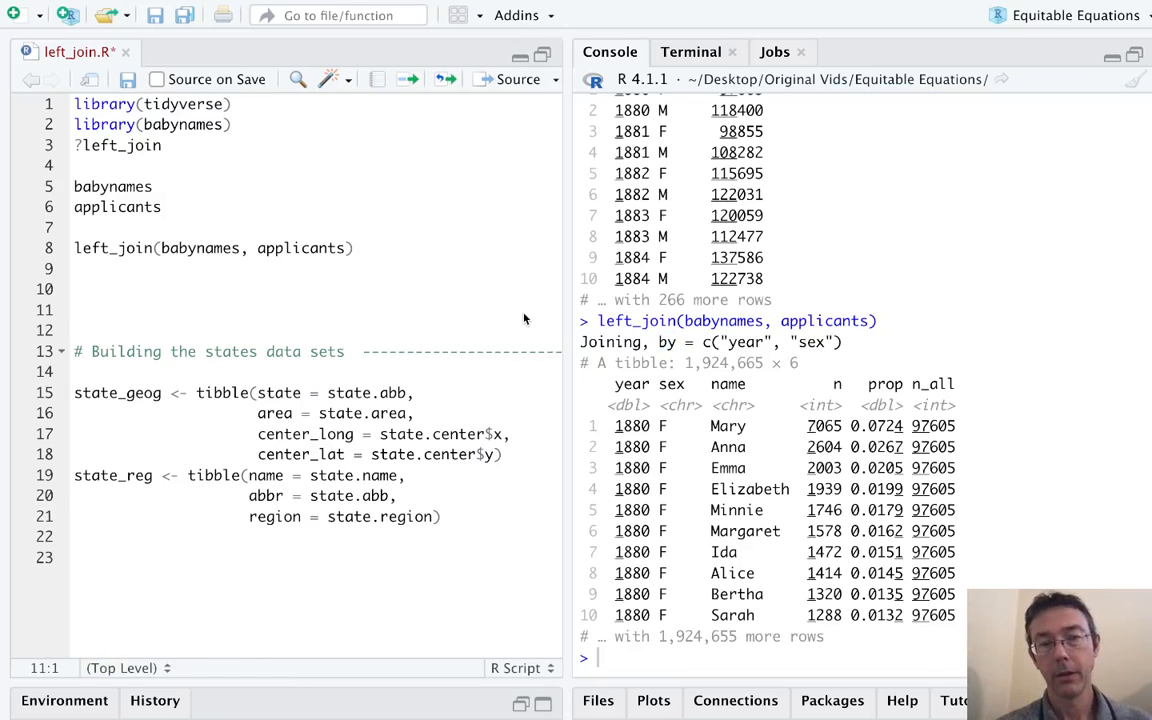
Add blank lines, then run the state_geog and state_reg tibble definitions.
key("Return")
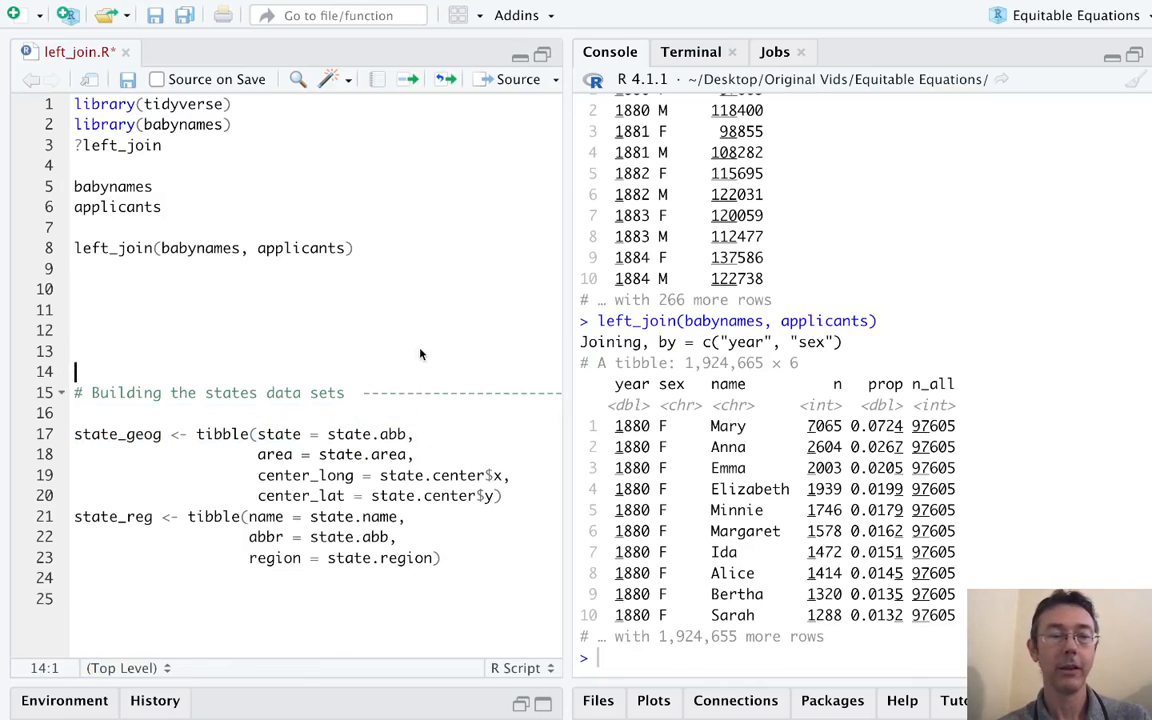
left_click(380, 434)
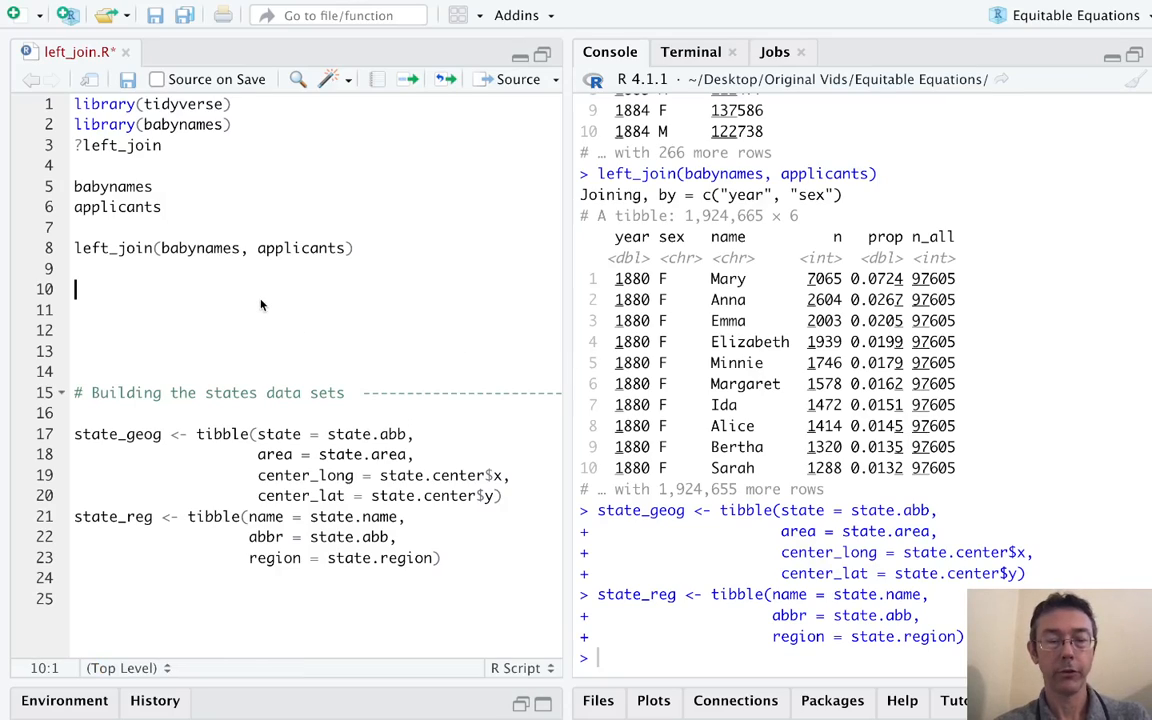
Print state_geog (50 × 4) and state_reg (50 × 3) in the console.
type("states_")
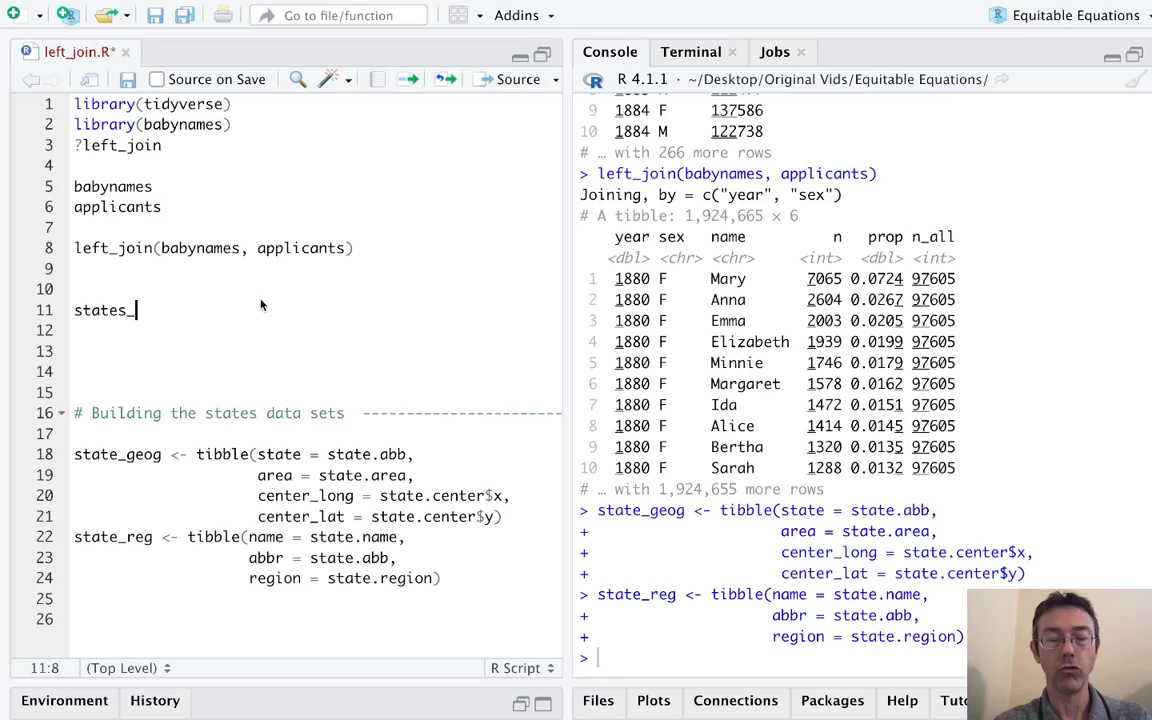
type("geog")
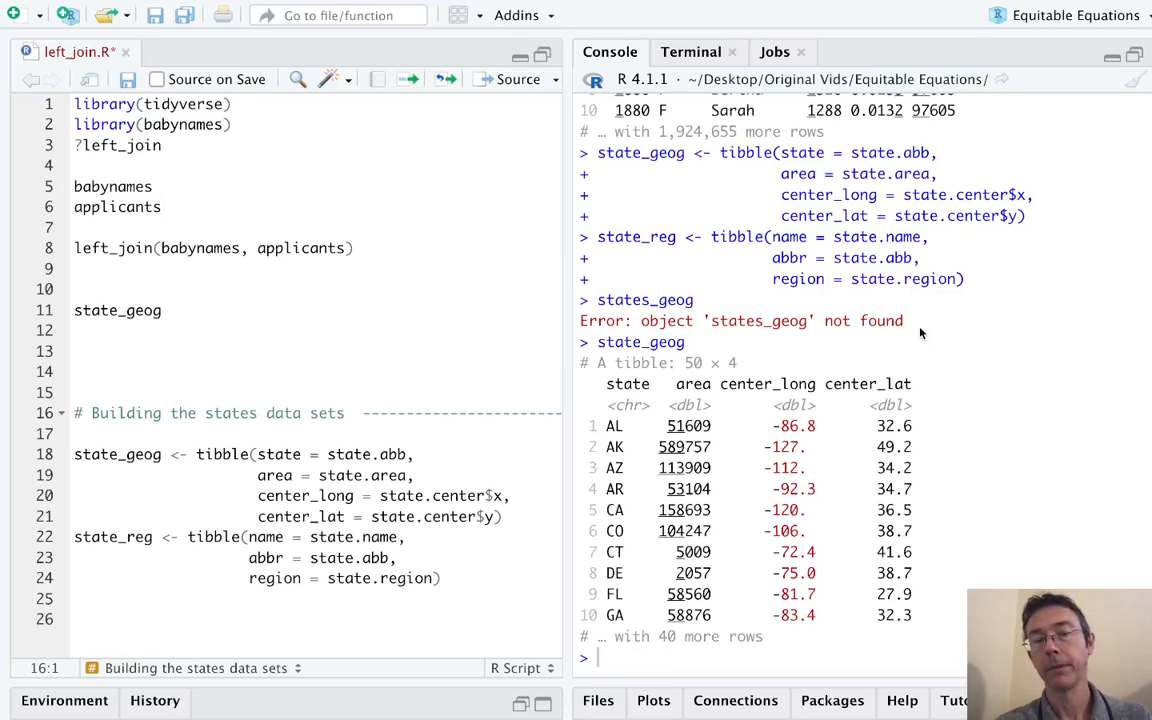
mouse_move(710, 404)
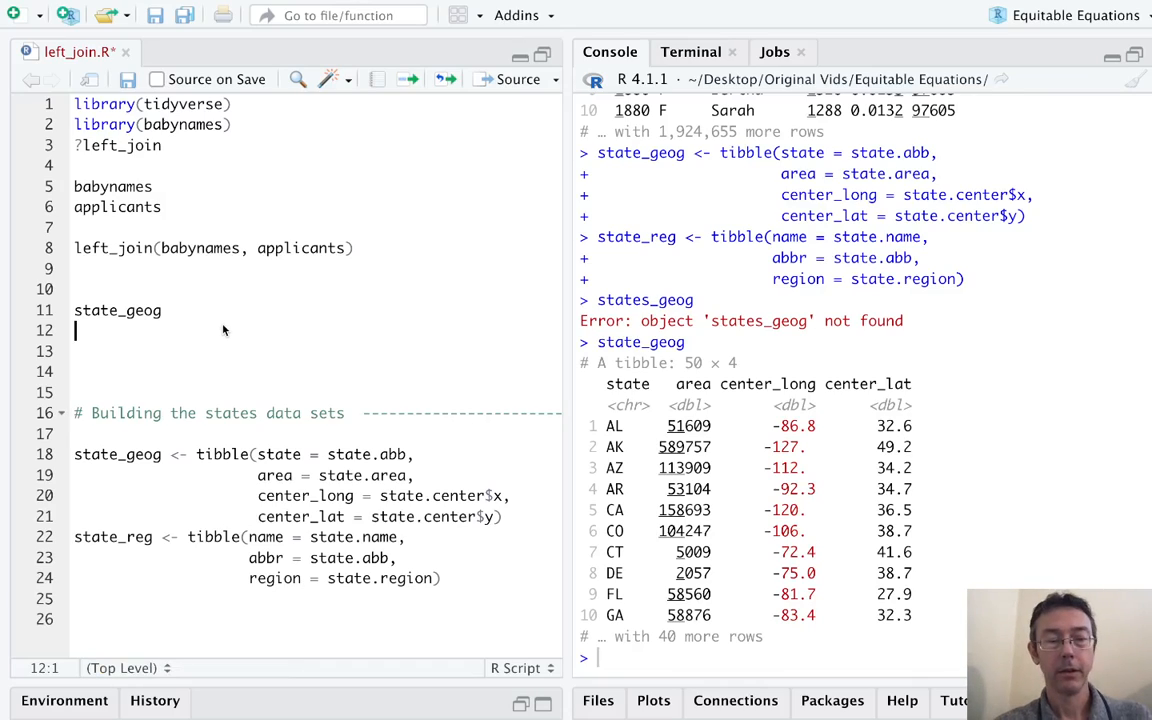
type("state_reg")
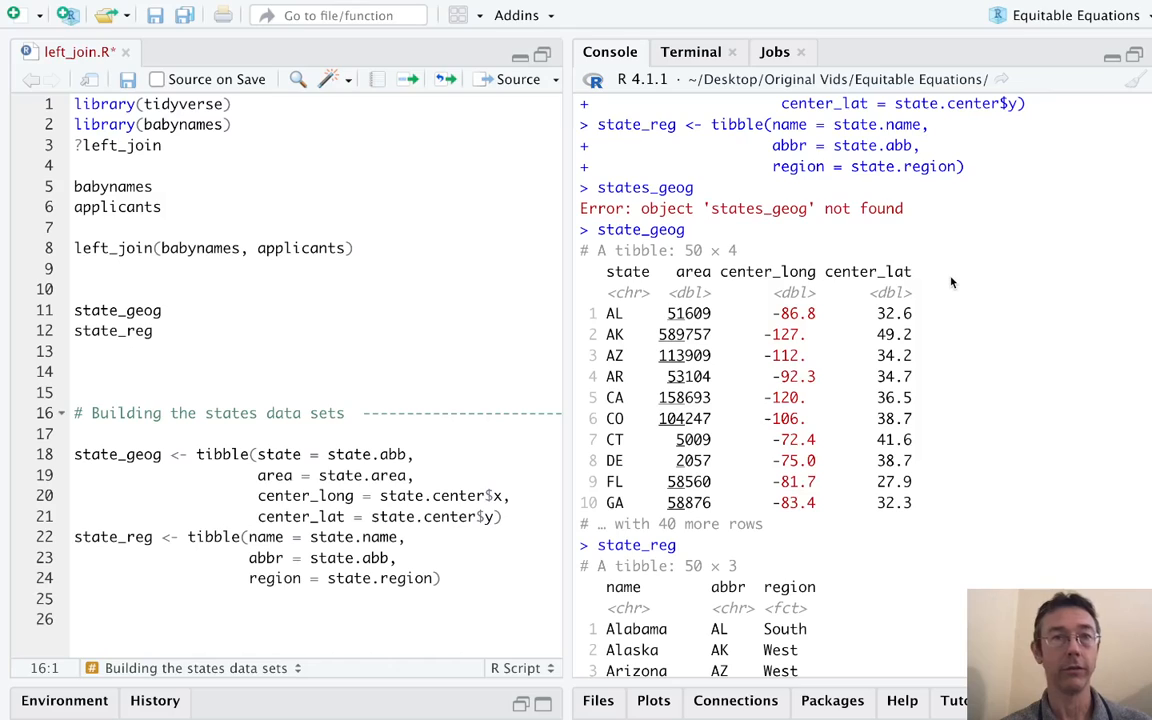
scroll("down", 3)
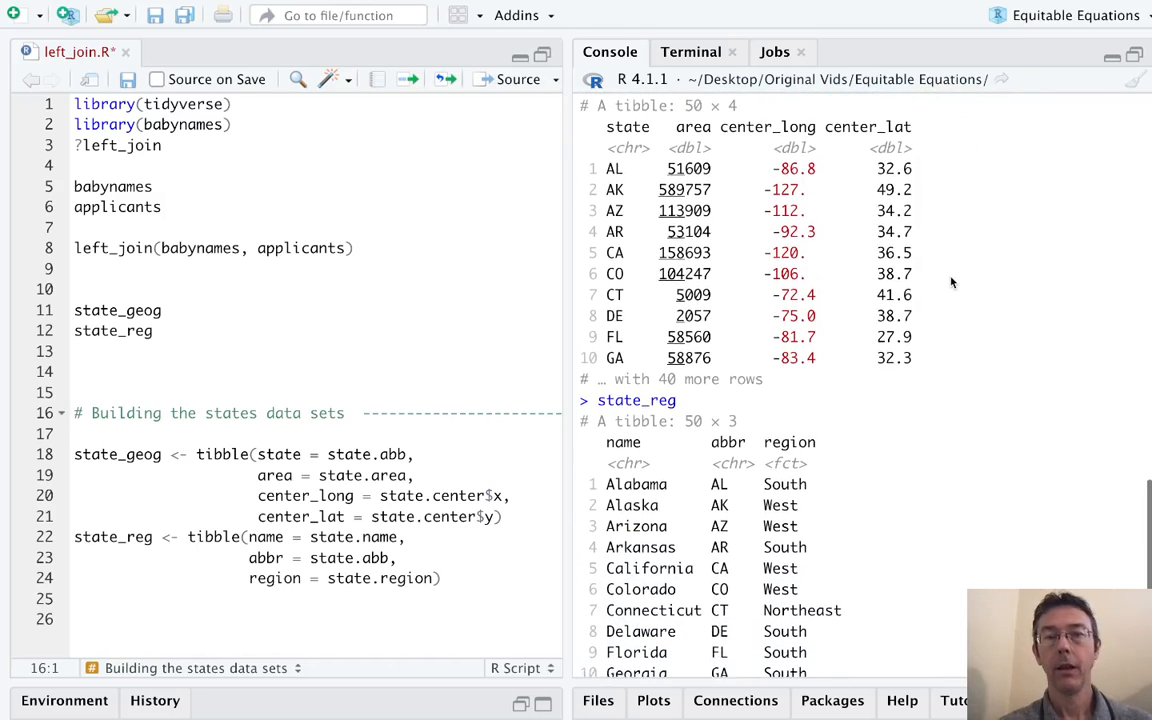
scroll("down", 3)
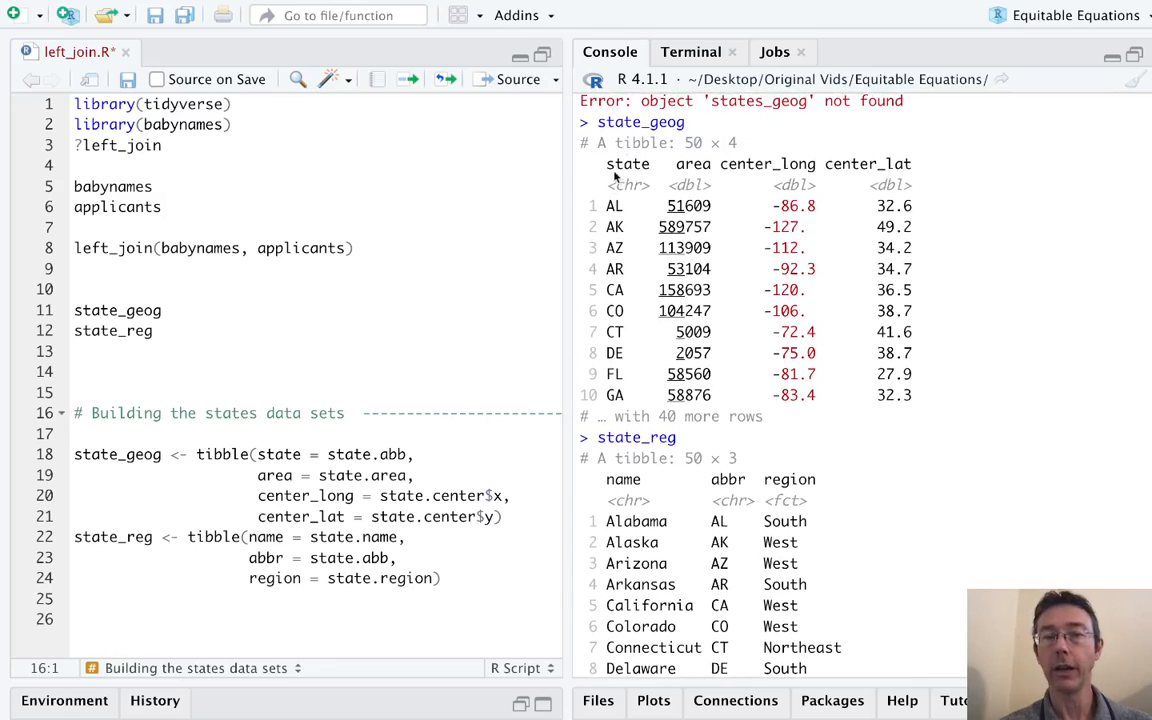
mouse_move(712, 488)
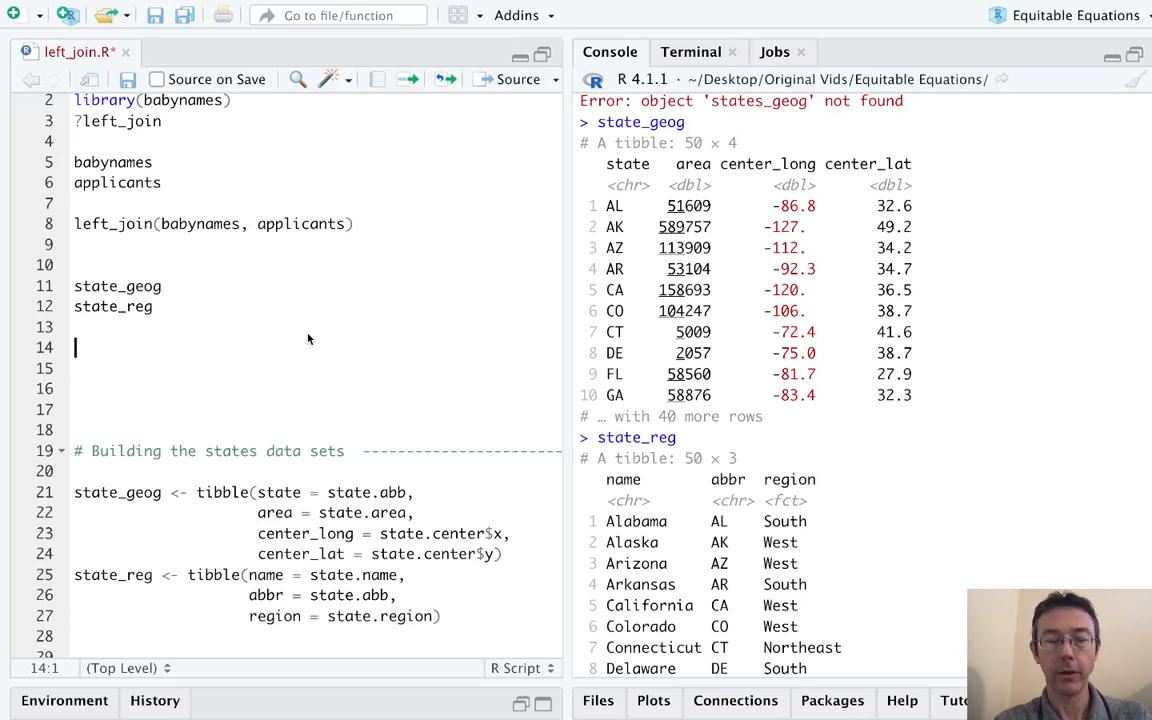
Start the pipeline state_geog %>% left_join(state_reg, with autocomplete.
type("state_geog %>%")
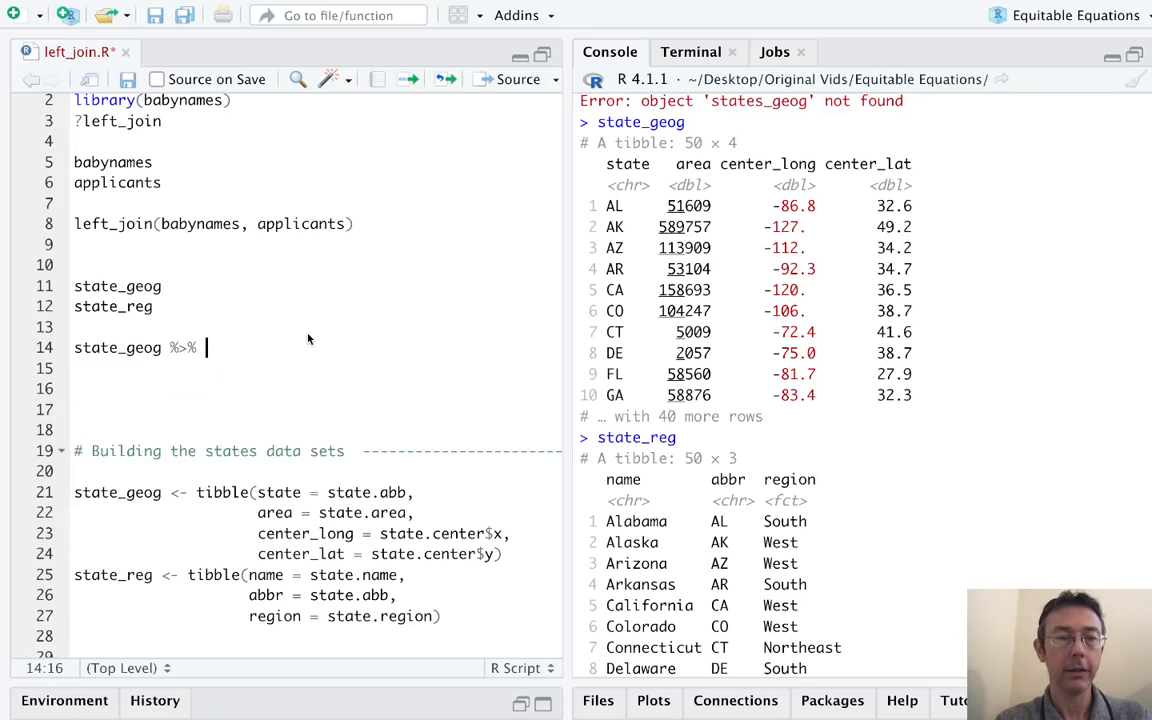
type("left_join")
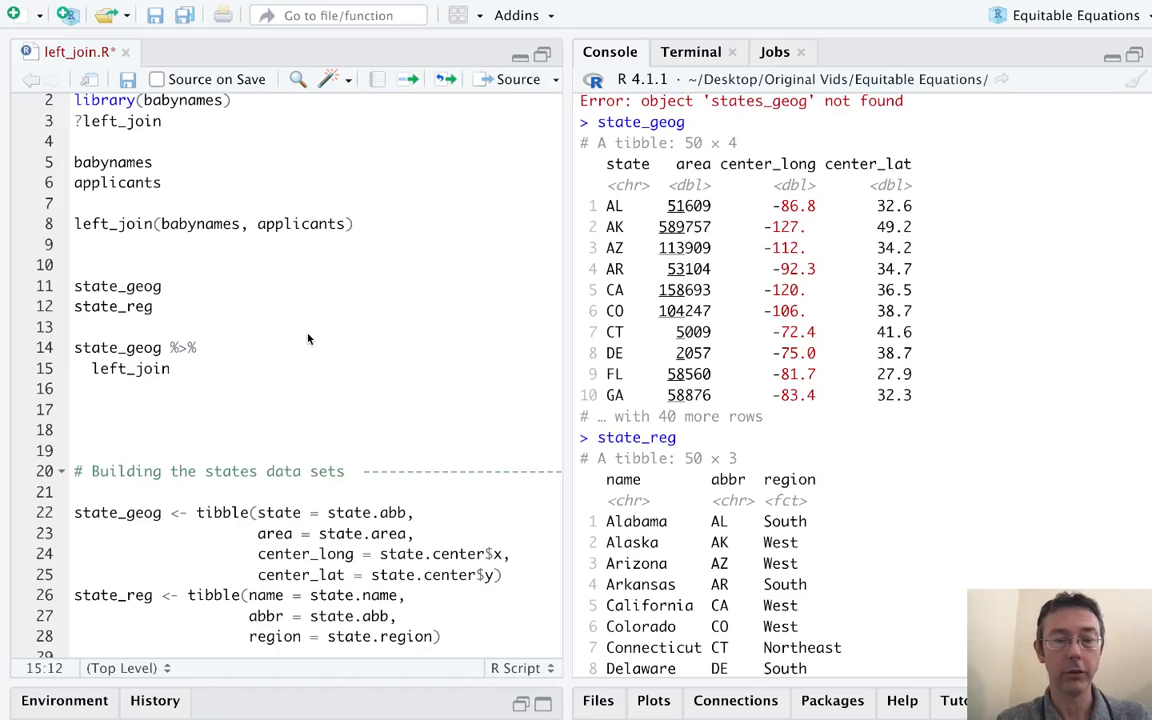
type("(")
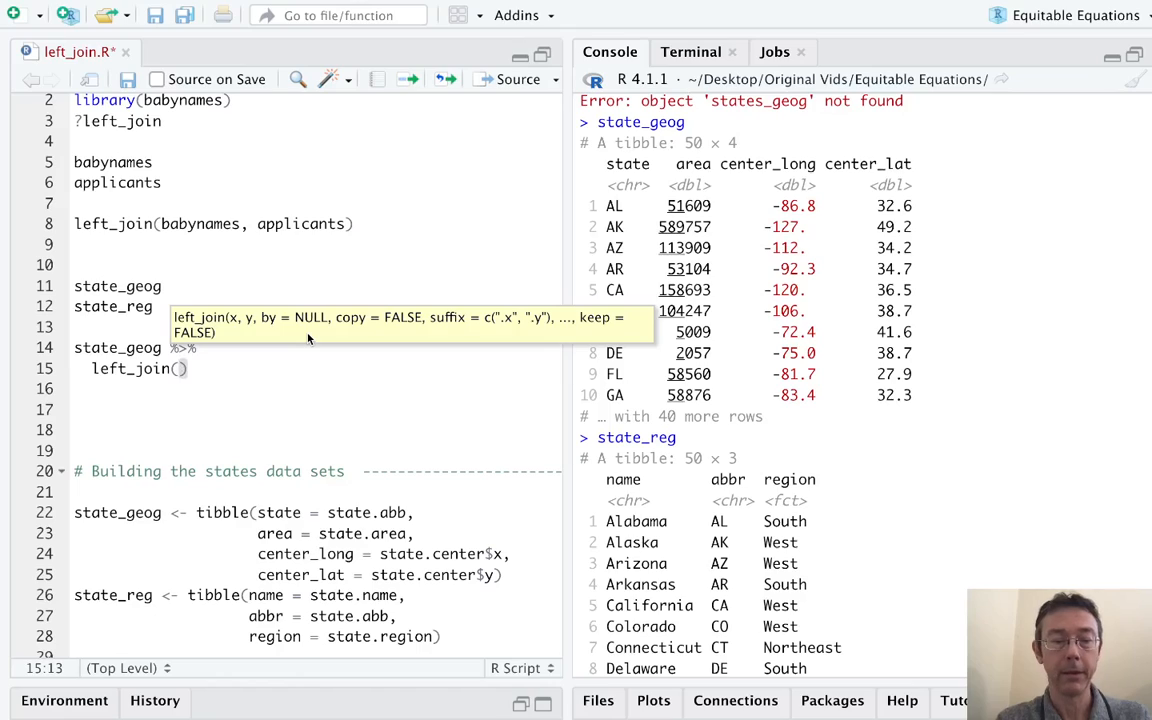
type("state")
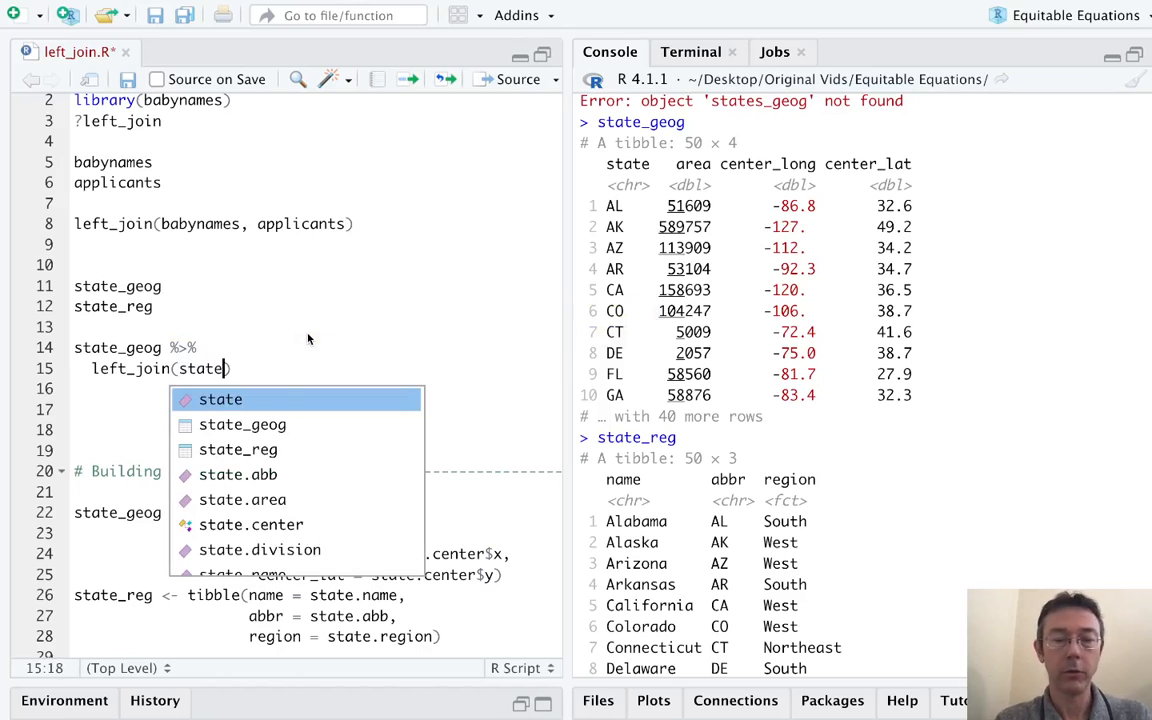
type("_reg")
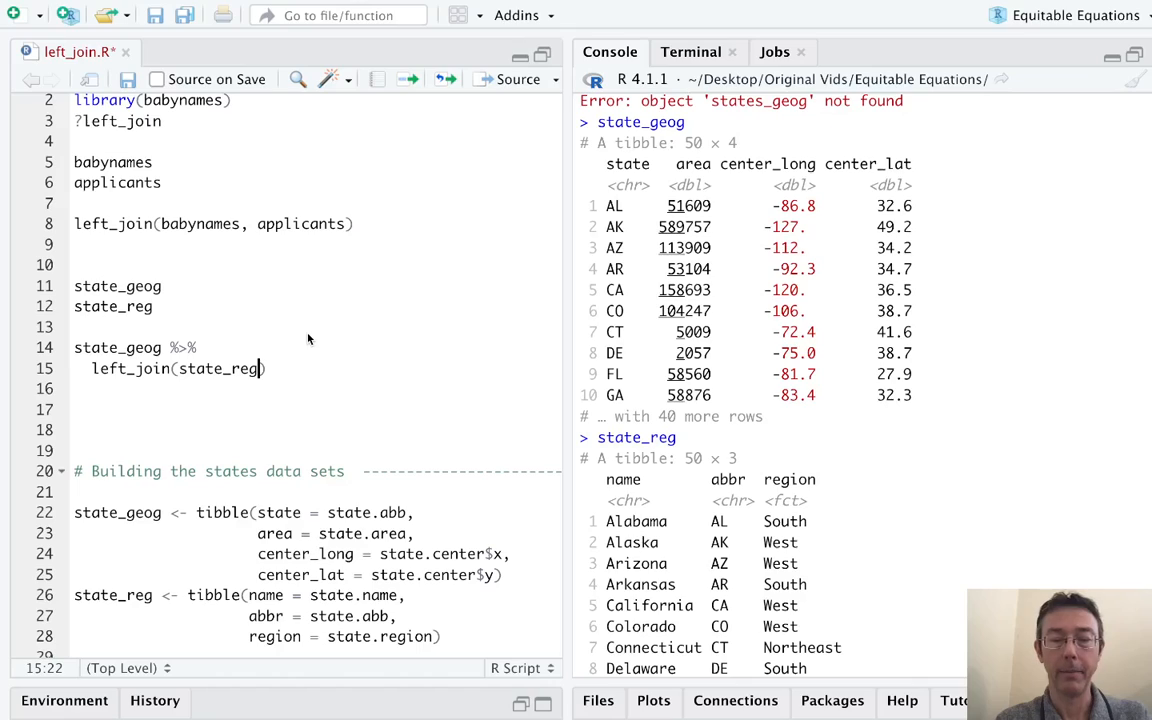
type(",")
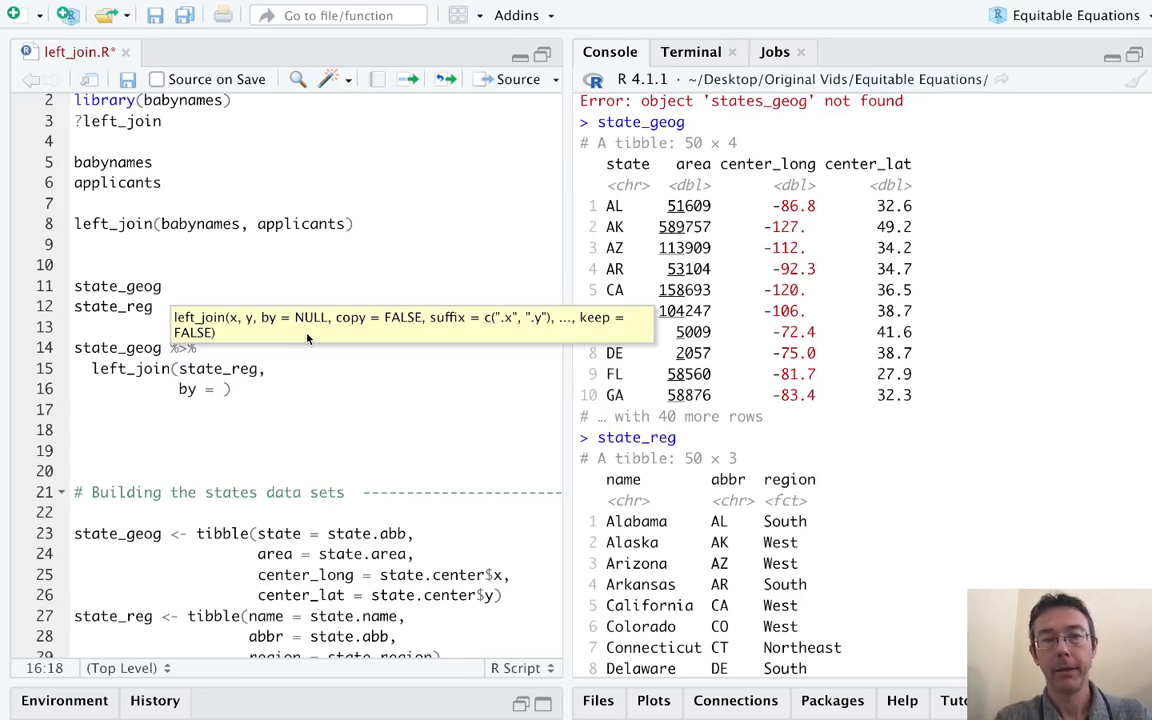
Complete the join with by = c("state" = "name").
type("c(")
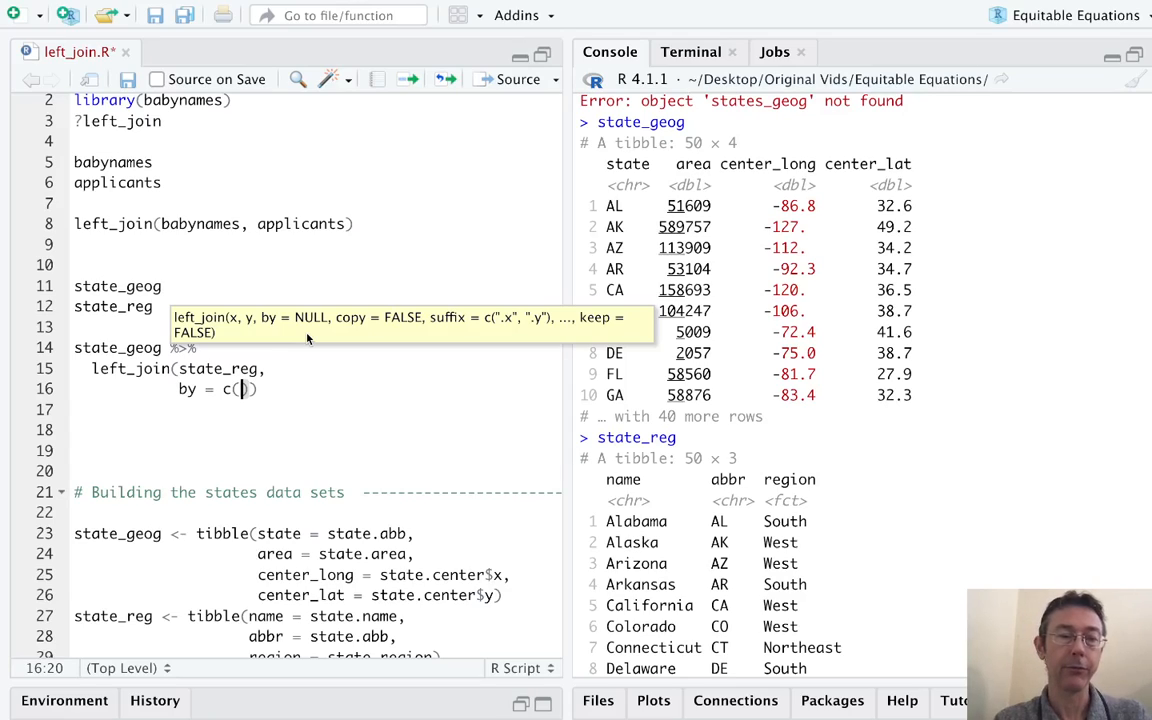
type("\"")
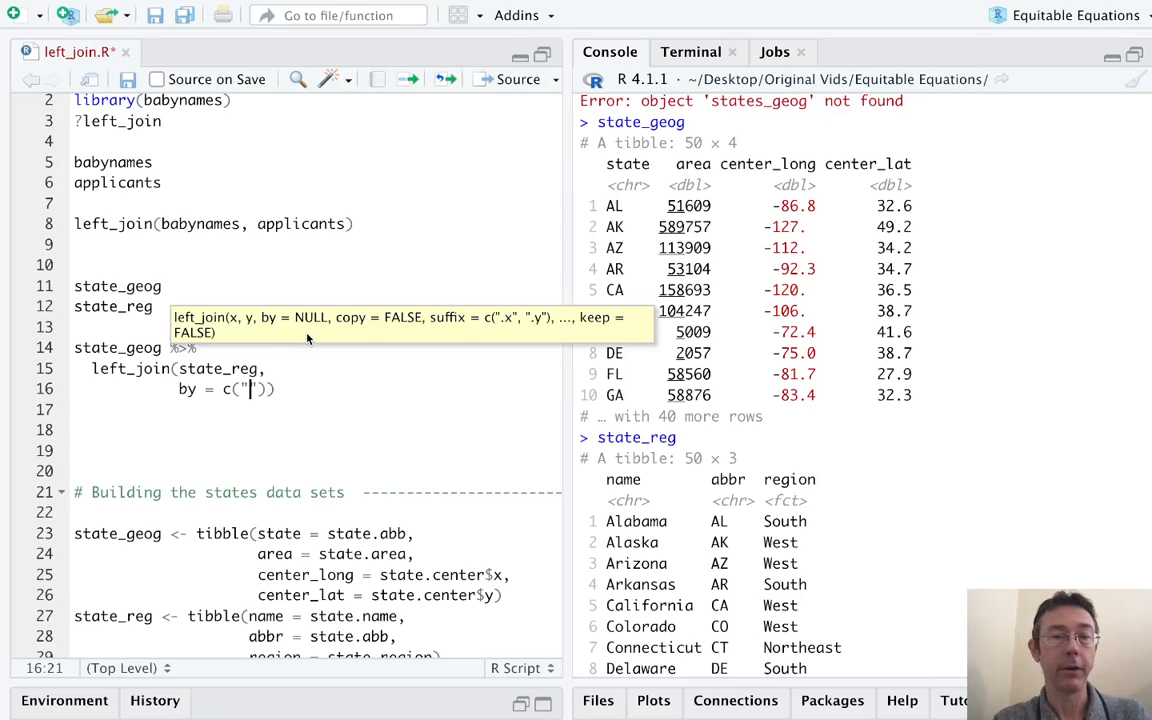
type("sa")
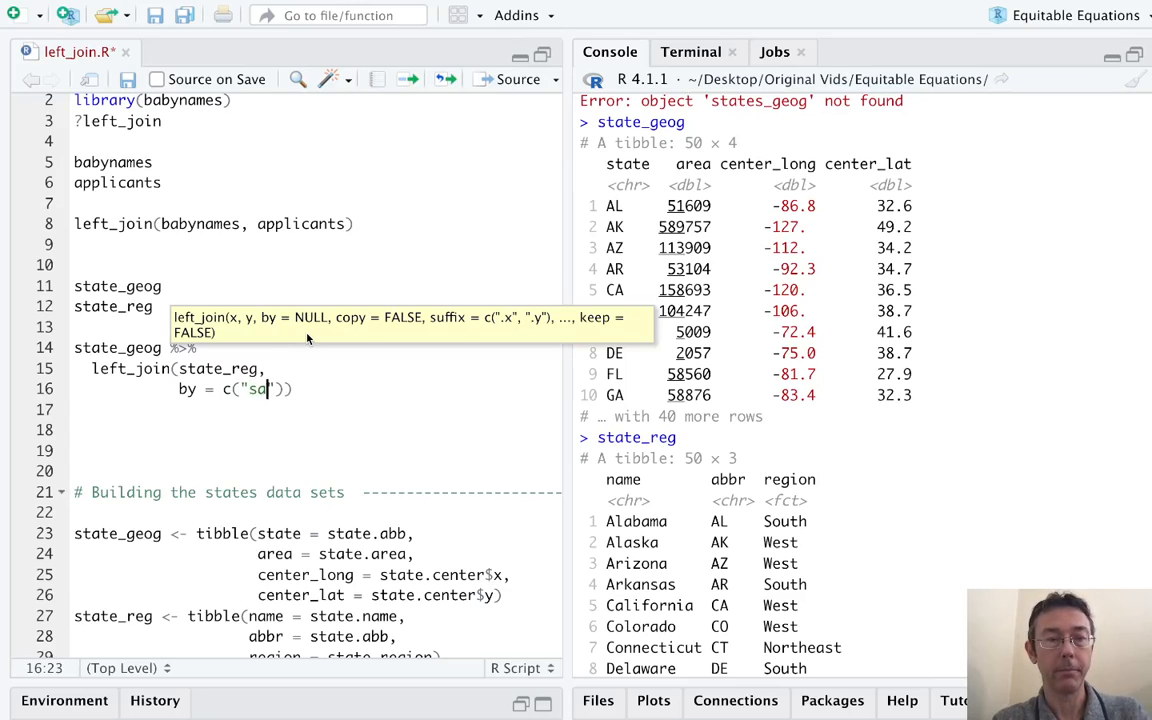
type("t")
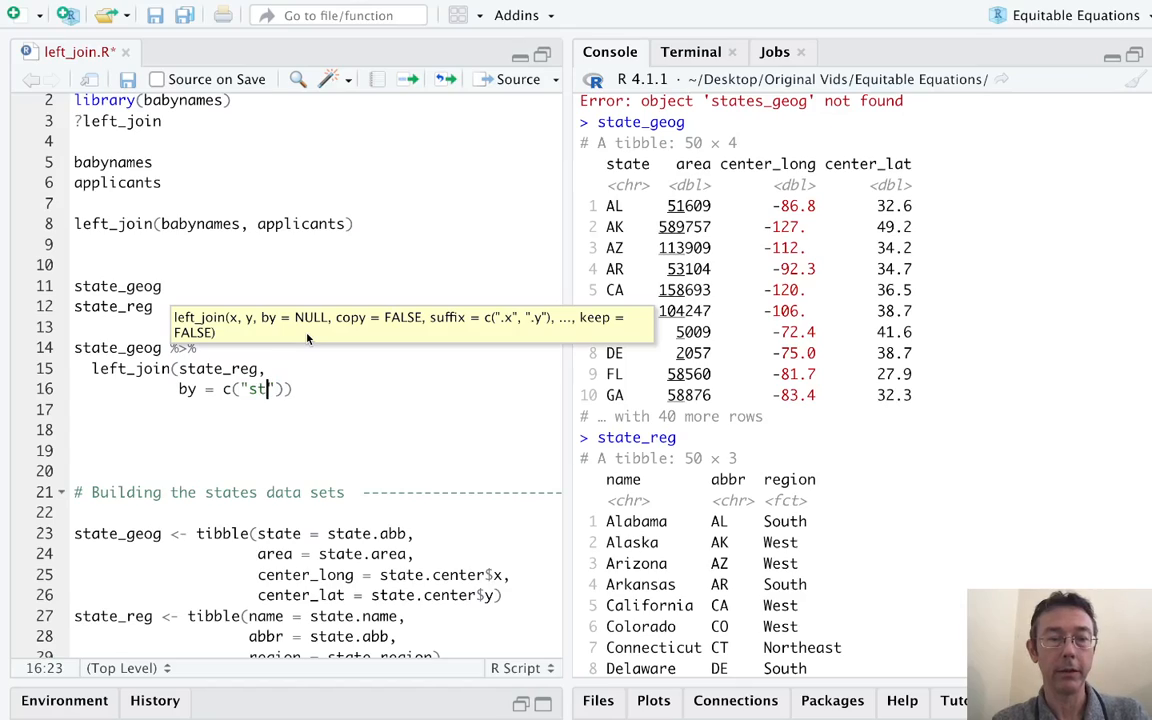
type("ate\" = \"")
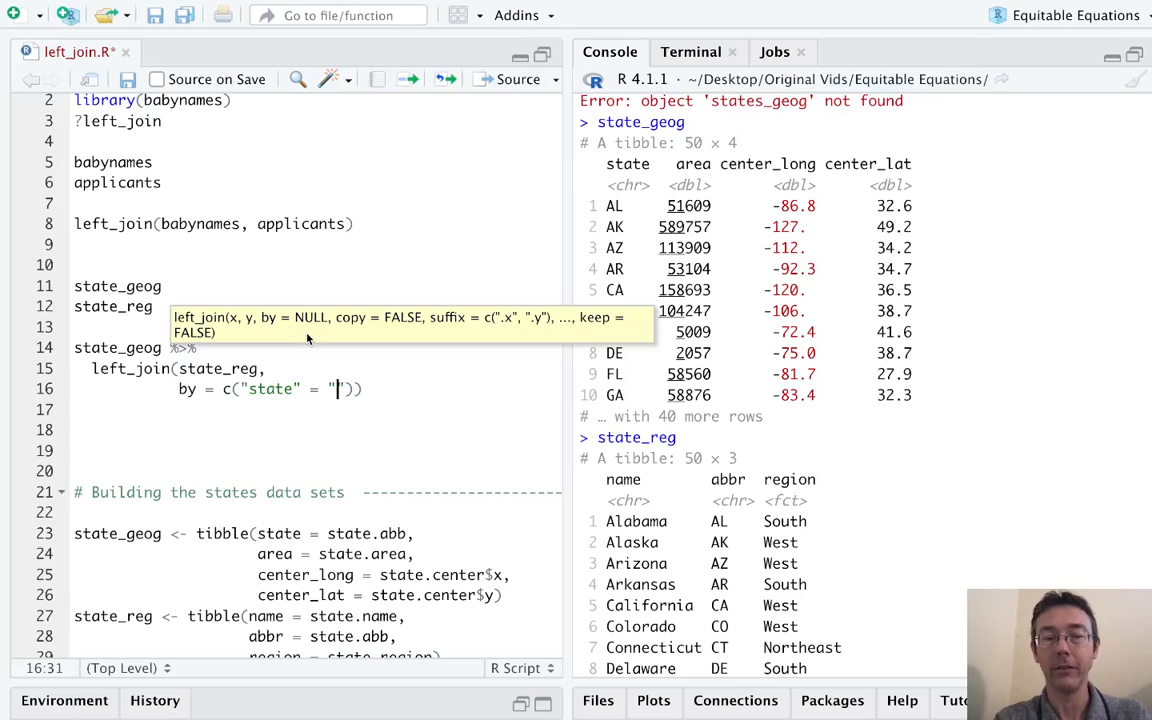
type("name")
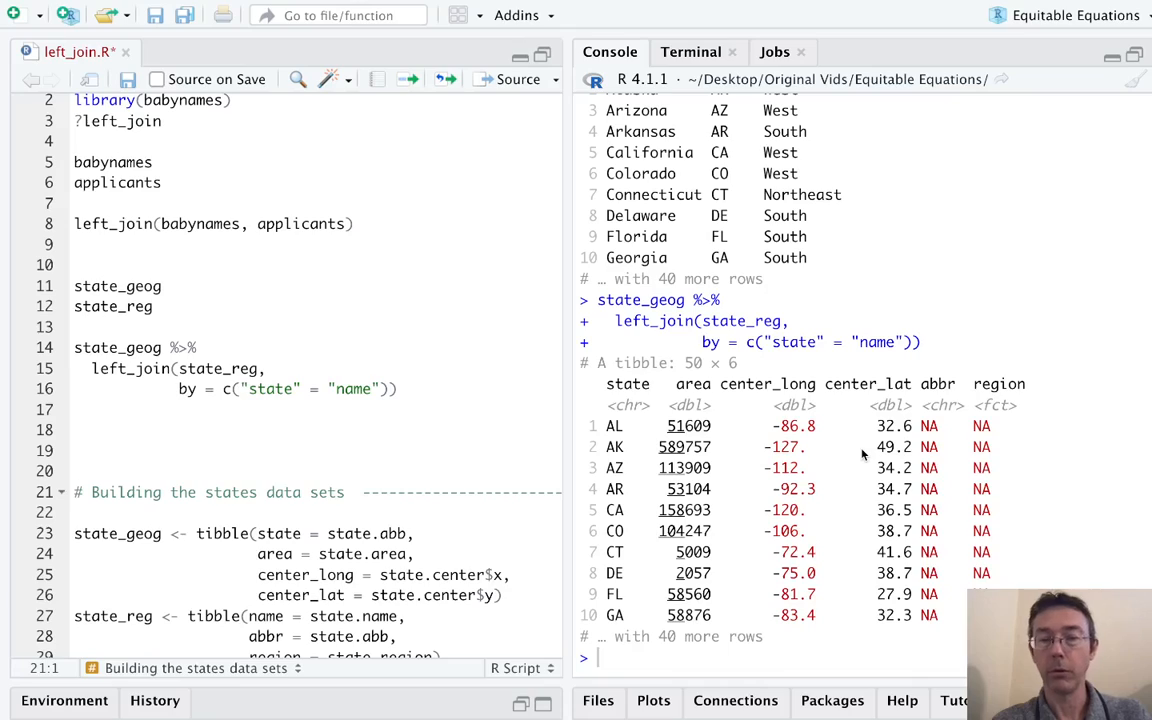
mouse_move(938, 398)
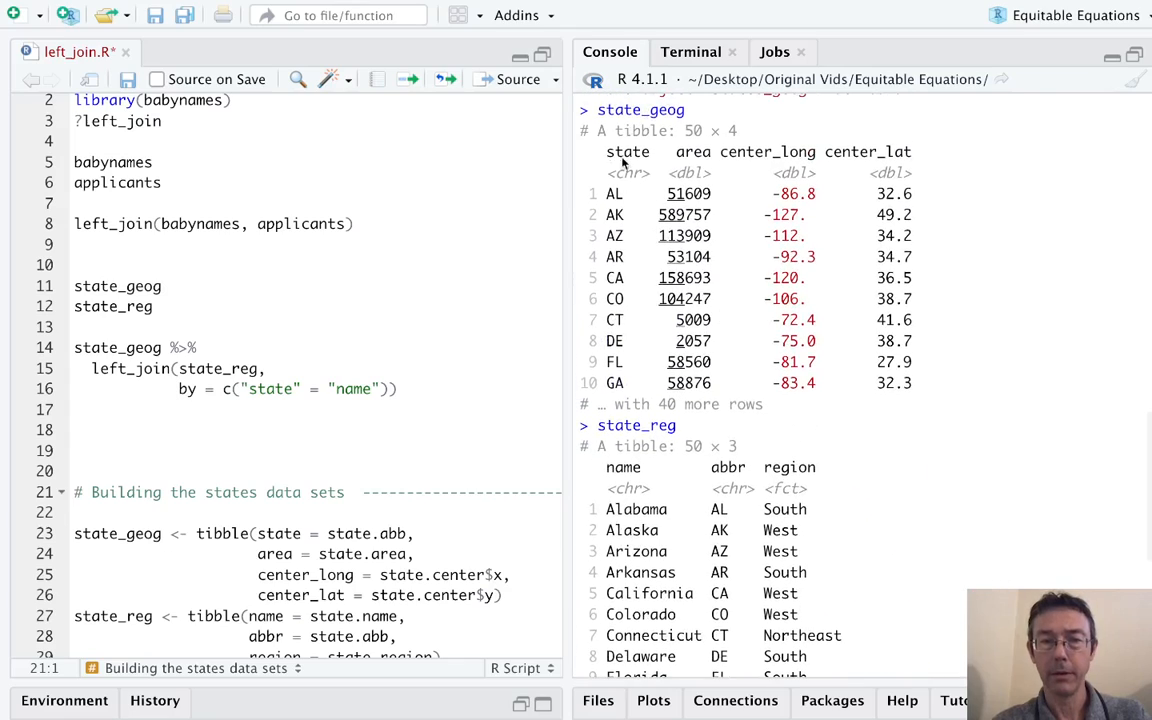
mouse_move(644, 530)
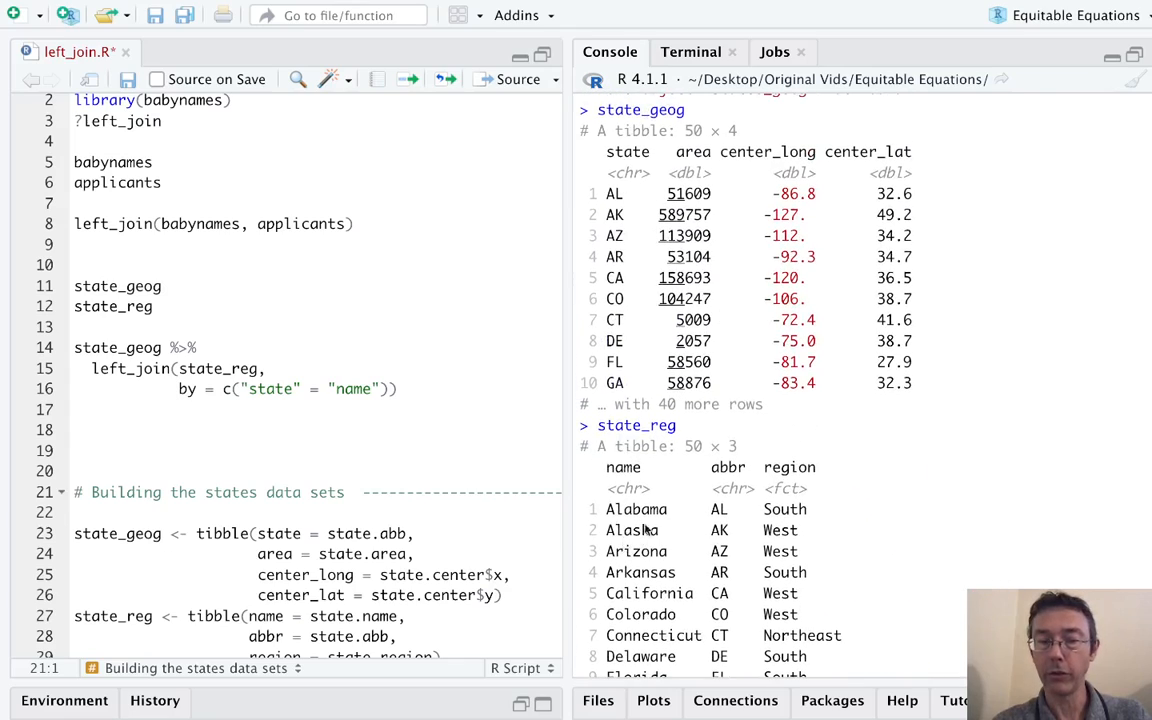
Change the join key to "abbr", rerun to fill name and region, and assign the pipeline to states.
type("na")
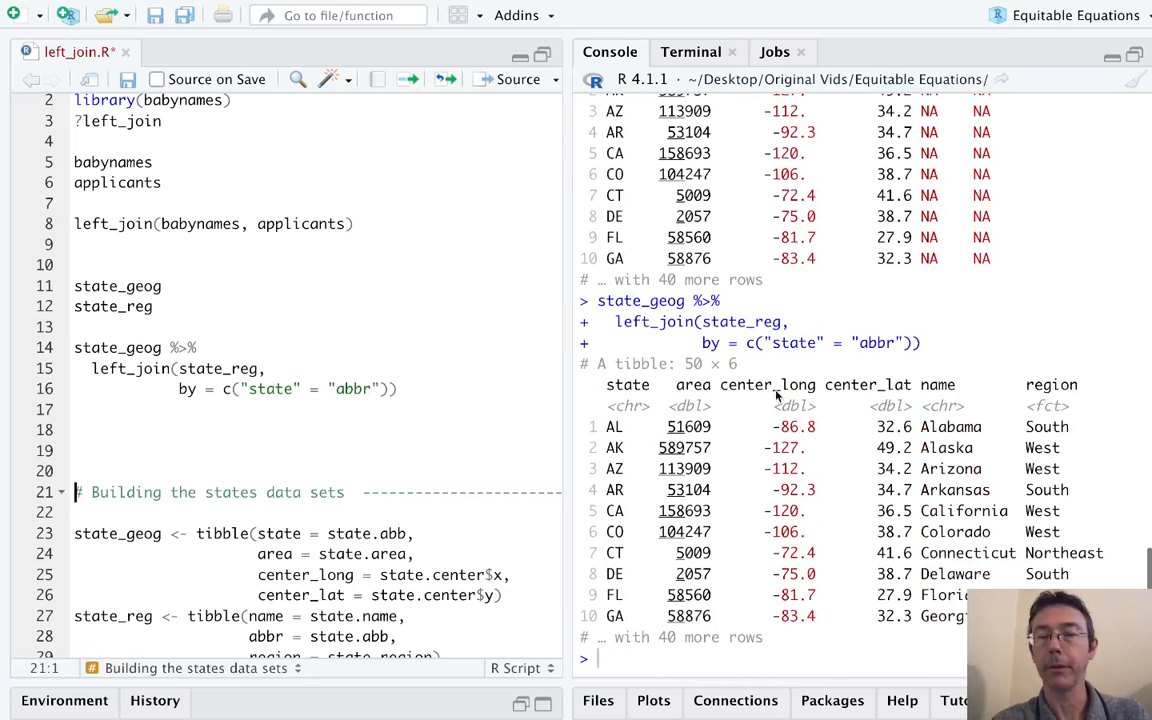
mouse_move(732, 600)
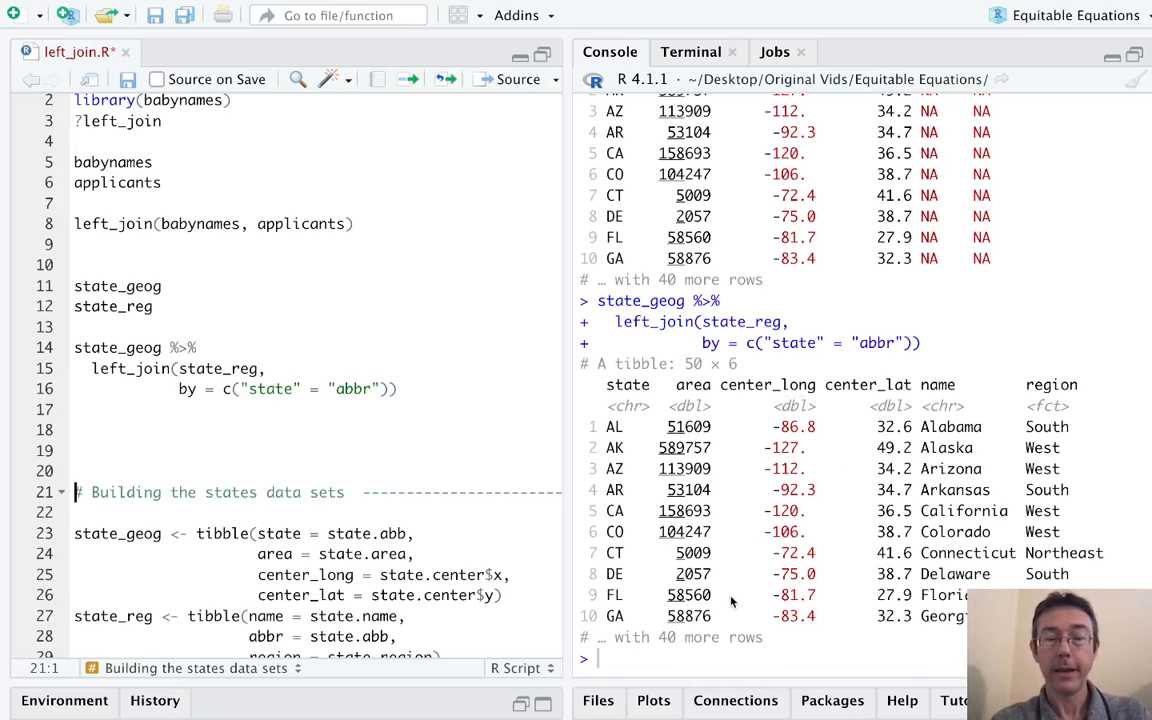
mouse_move(776, 396)
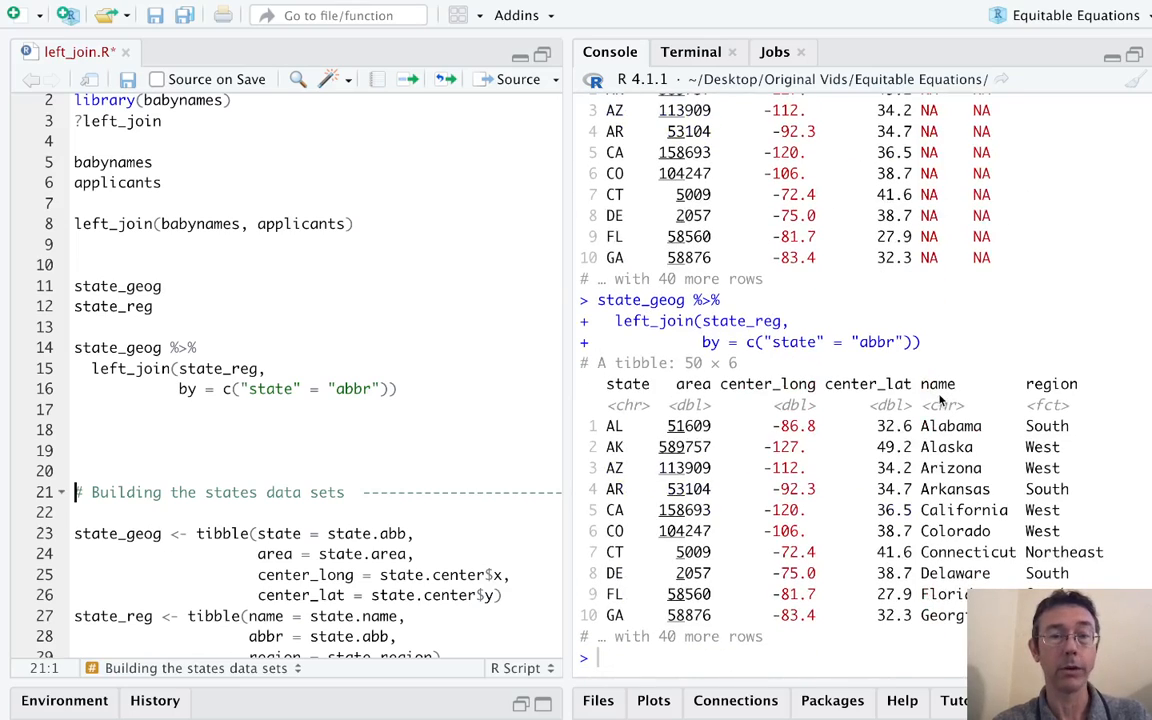
scroll("down", 3)
type("states <- ")
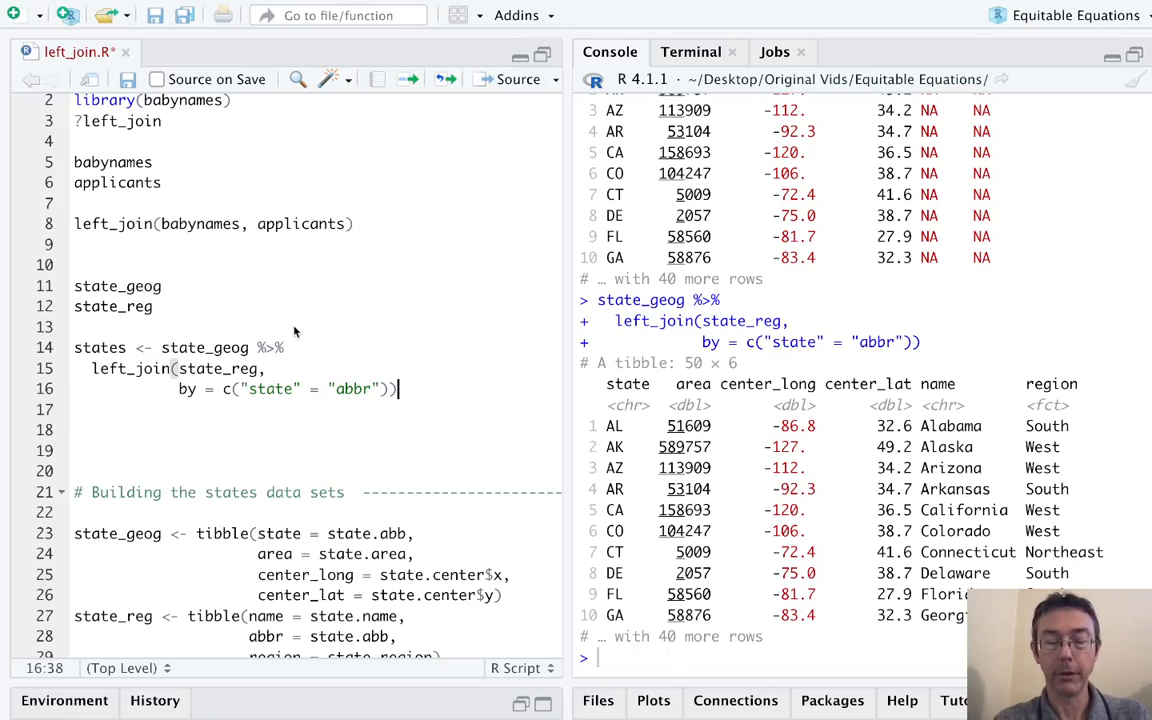
Append %>% select(name, abbr = state, region, everything()) to the pipeline and run it.
type("%>%")
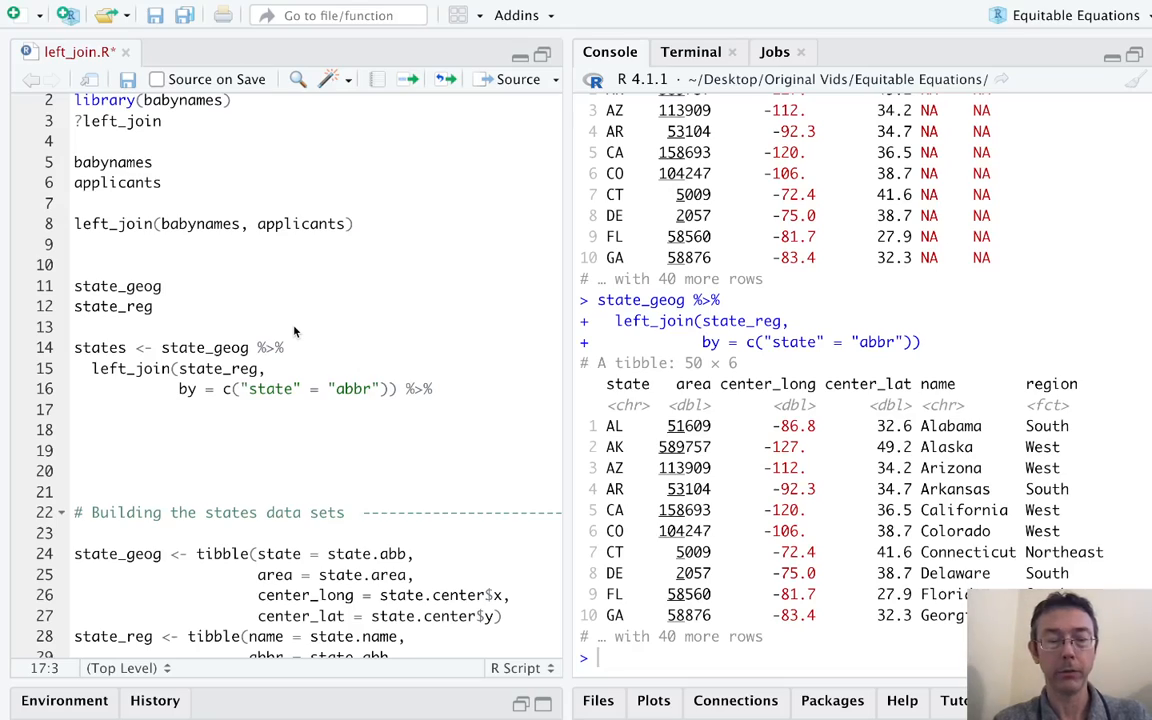
type("select(")
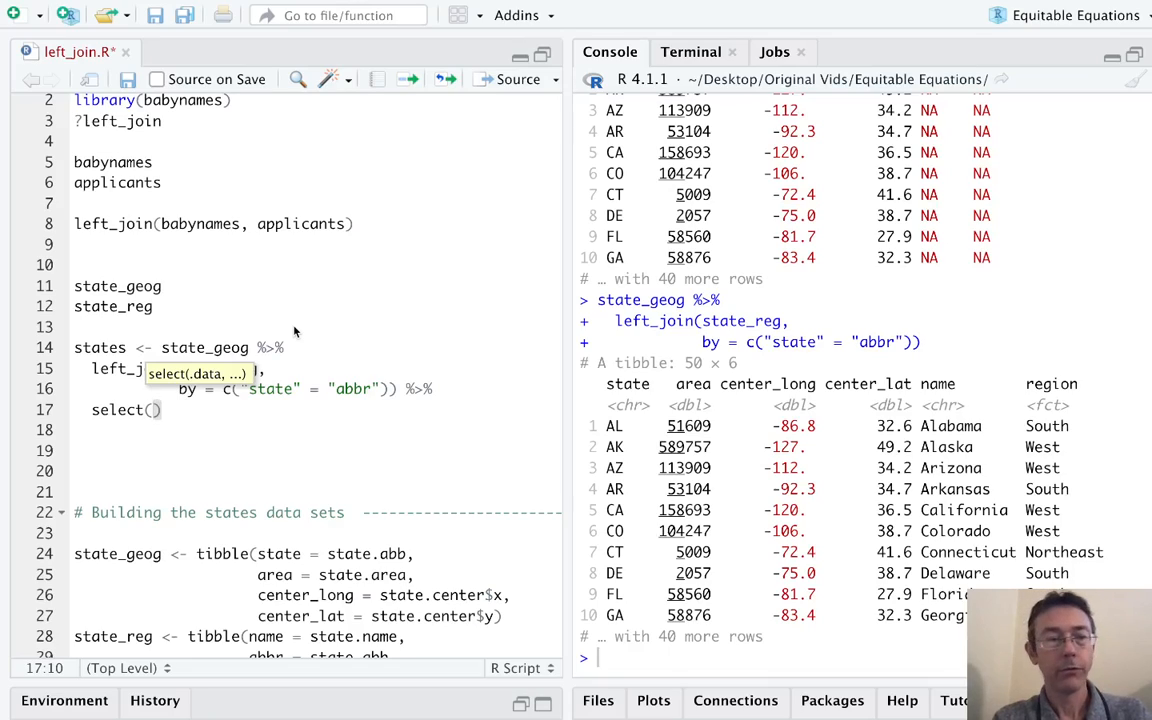
type("name,")
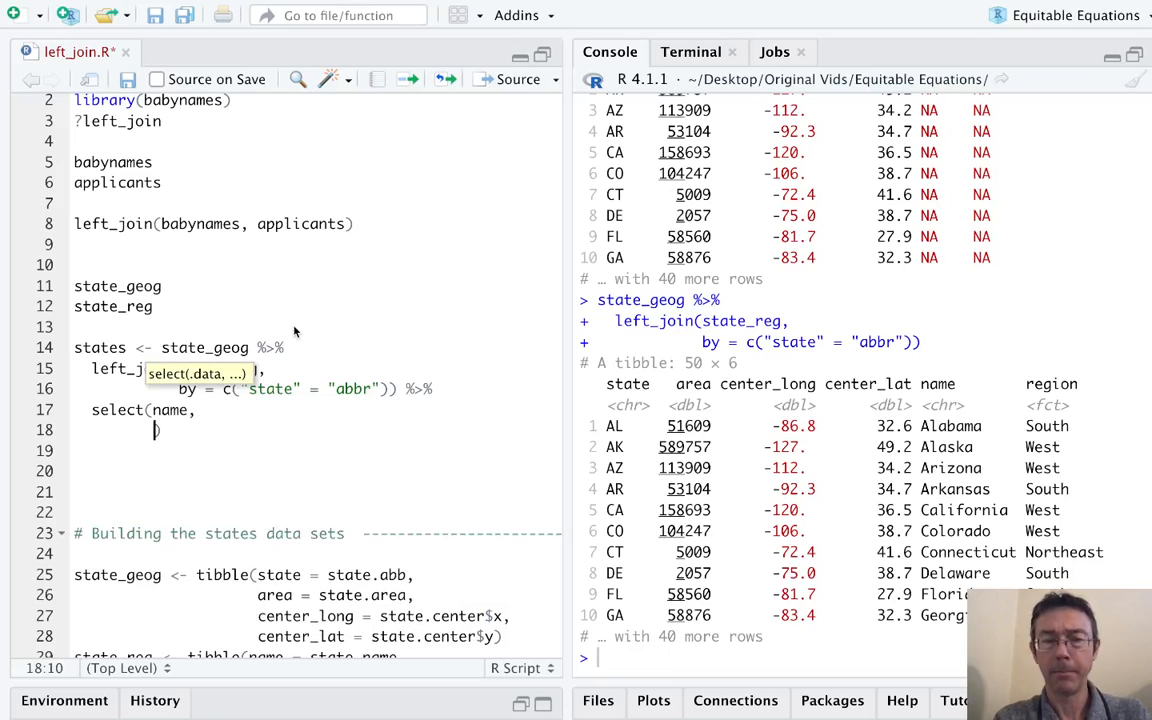
type("abbr =")
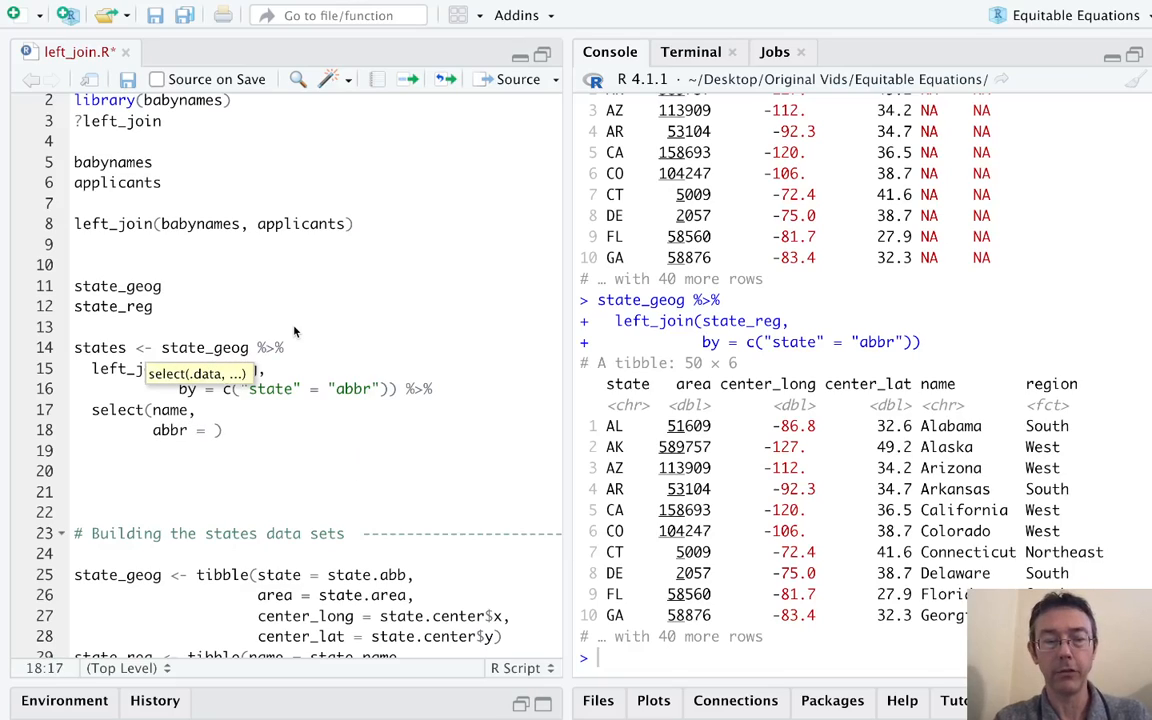
type("state,")
type("region)")
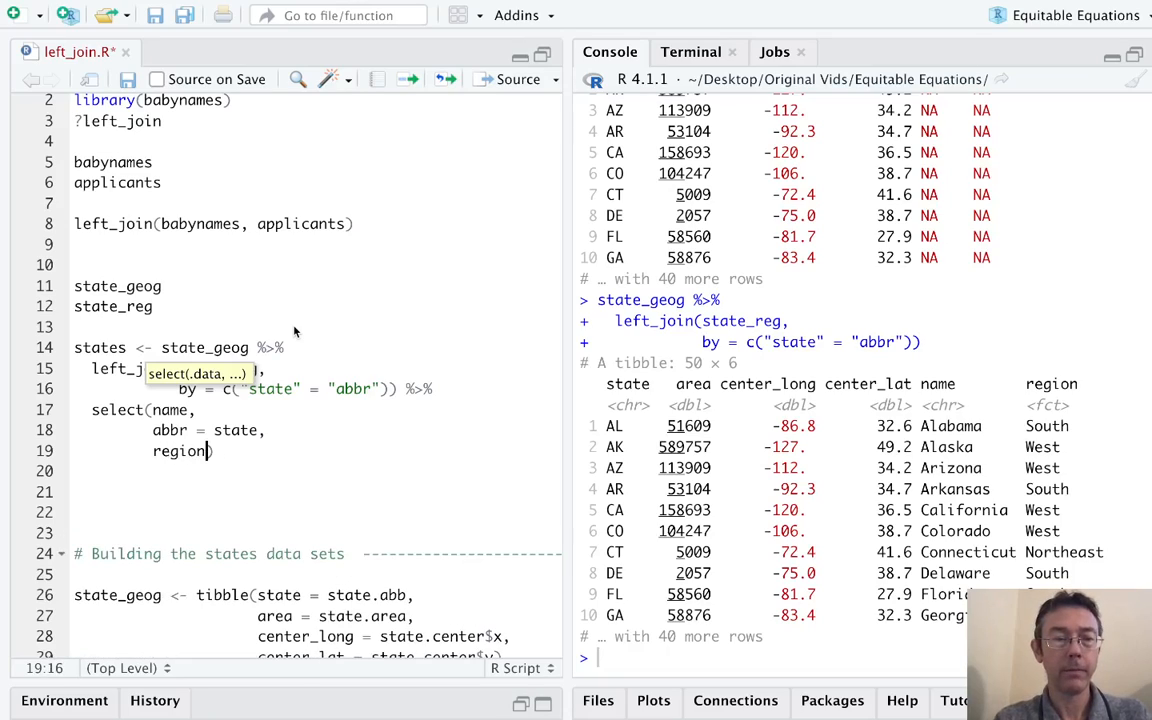
type("everything())")
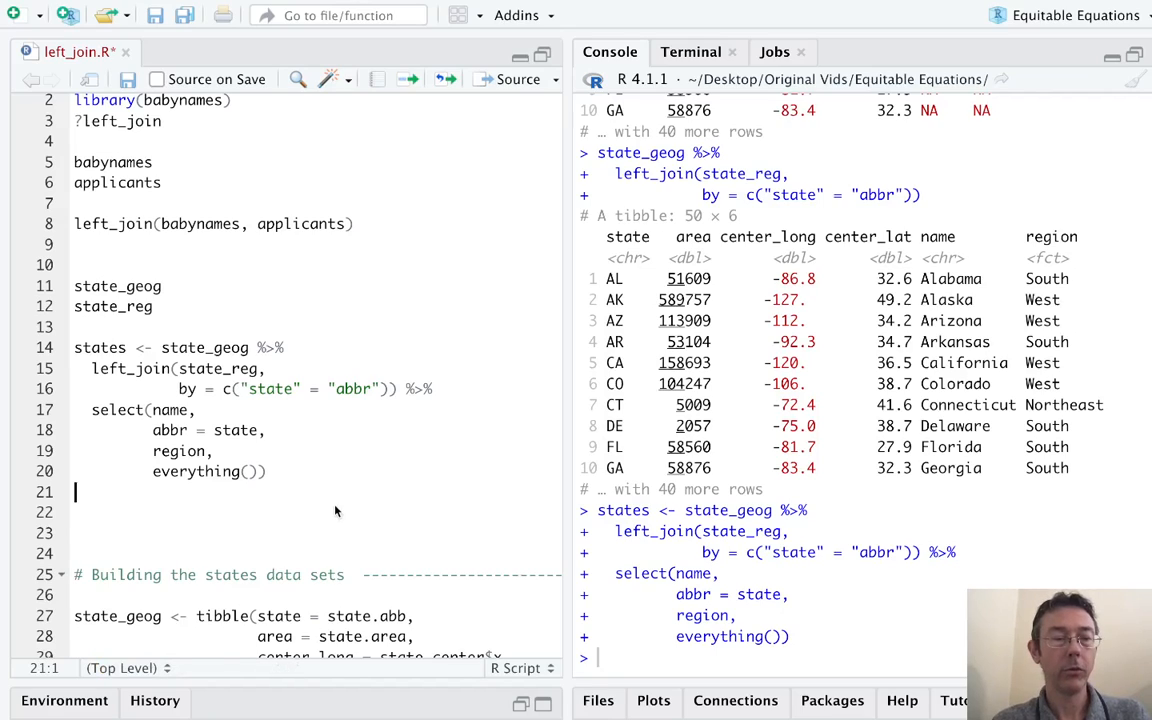
Print states, a 50 × 6 tibble ordered name, abbr, region, area, center_long, center_lat.
type("states")
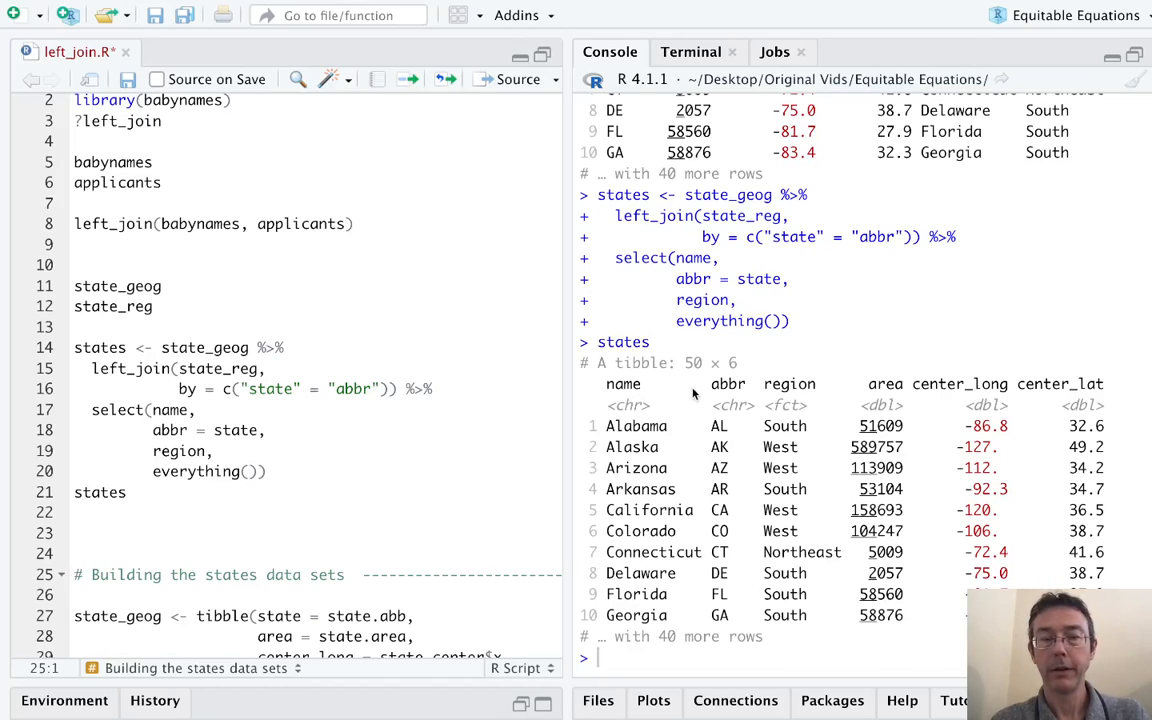
mouse_move(1018, 392)
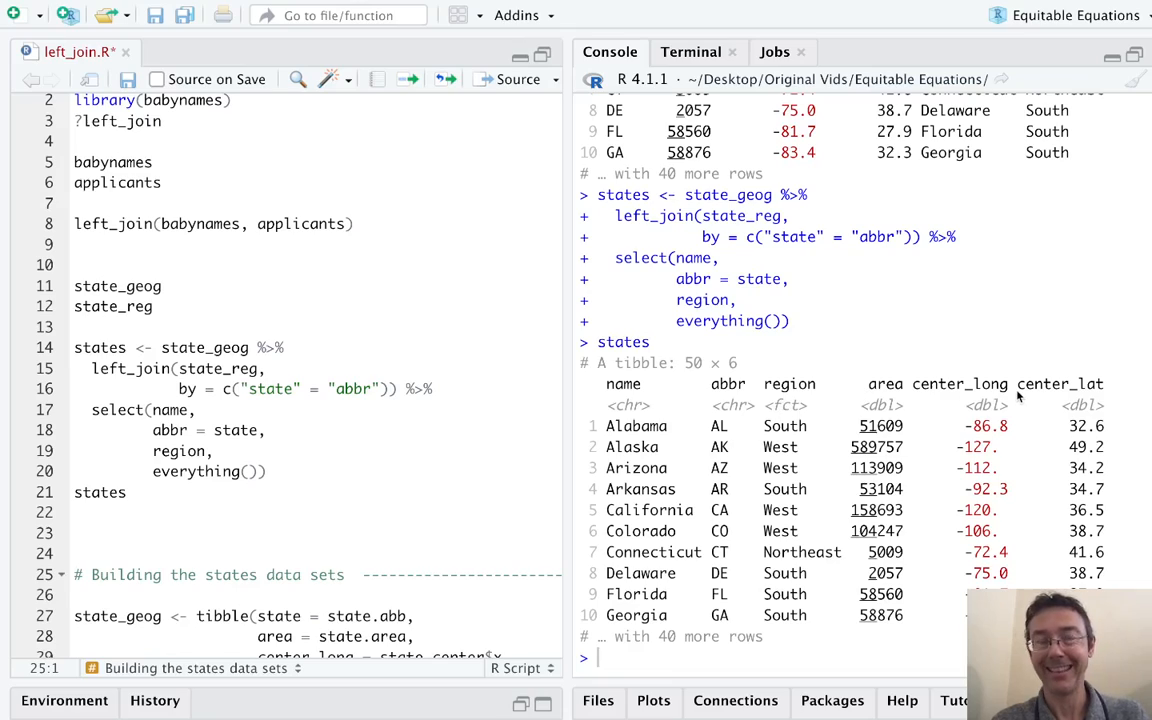
mouse_move(814, 280)
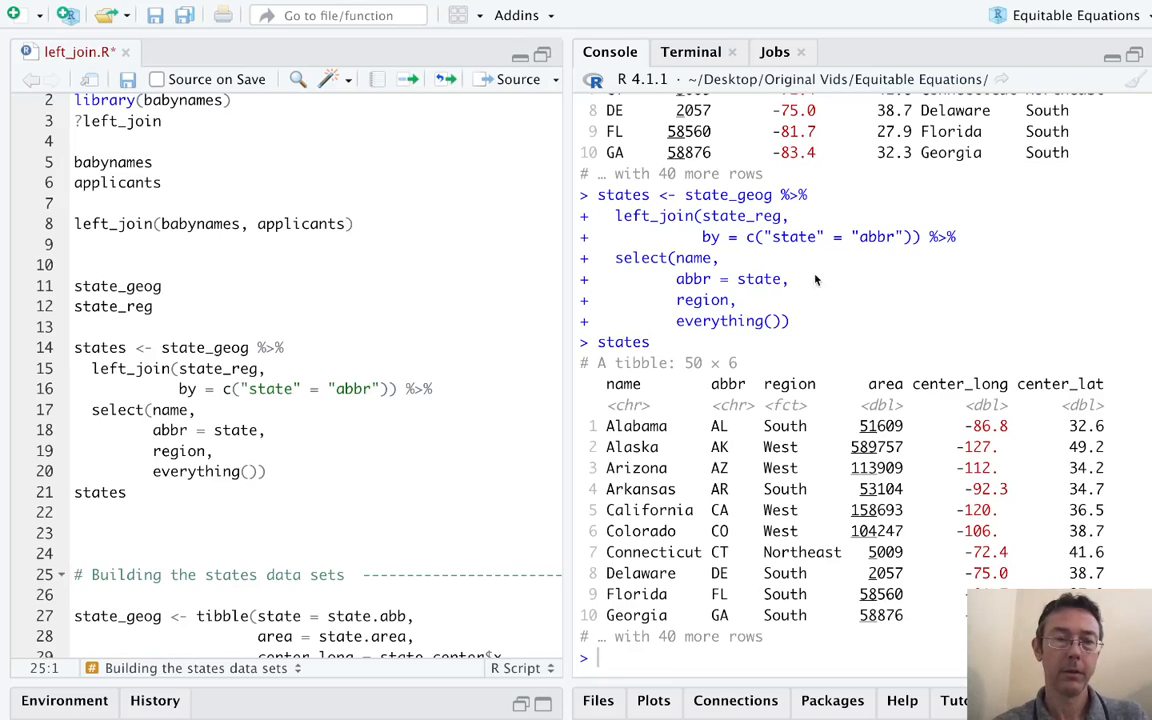
mouse_move(932, 188)
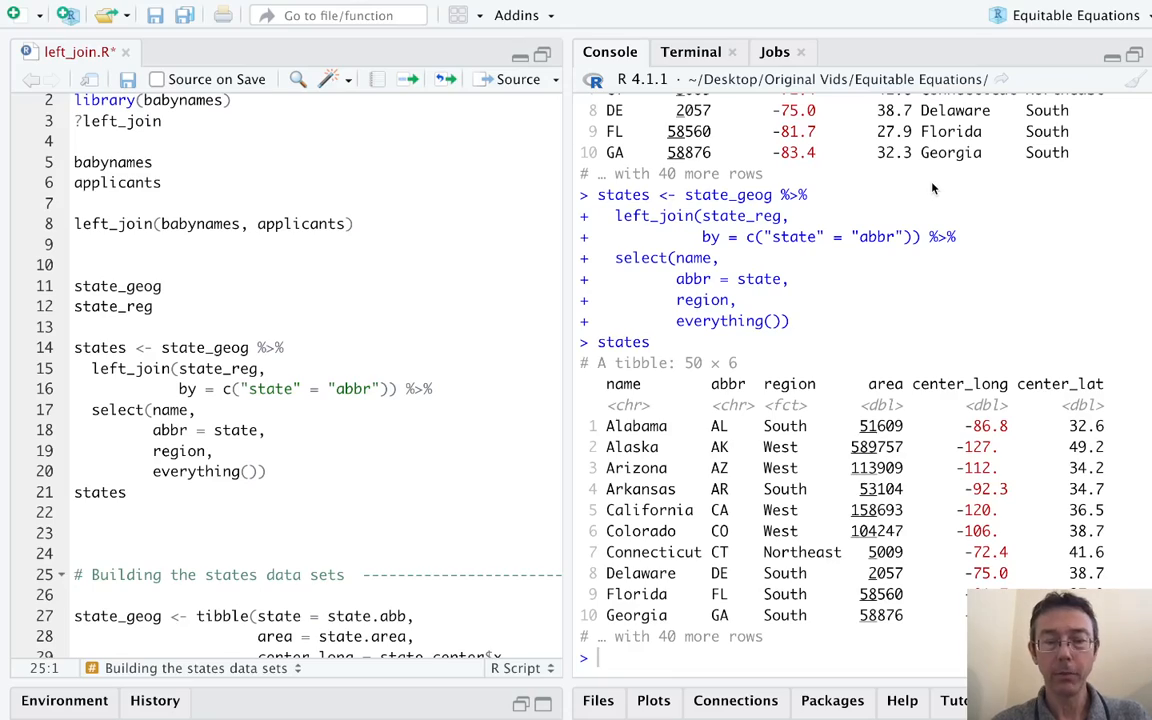